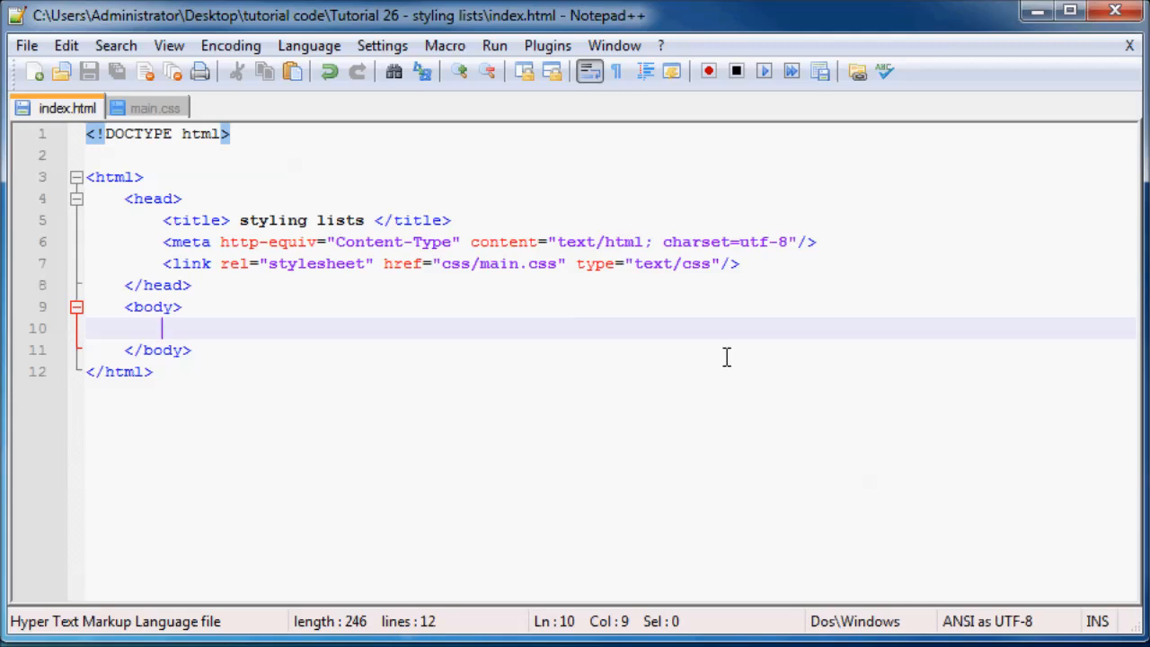
Add a <ul> in the body with a first list item 'Games'
text(<ul>)
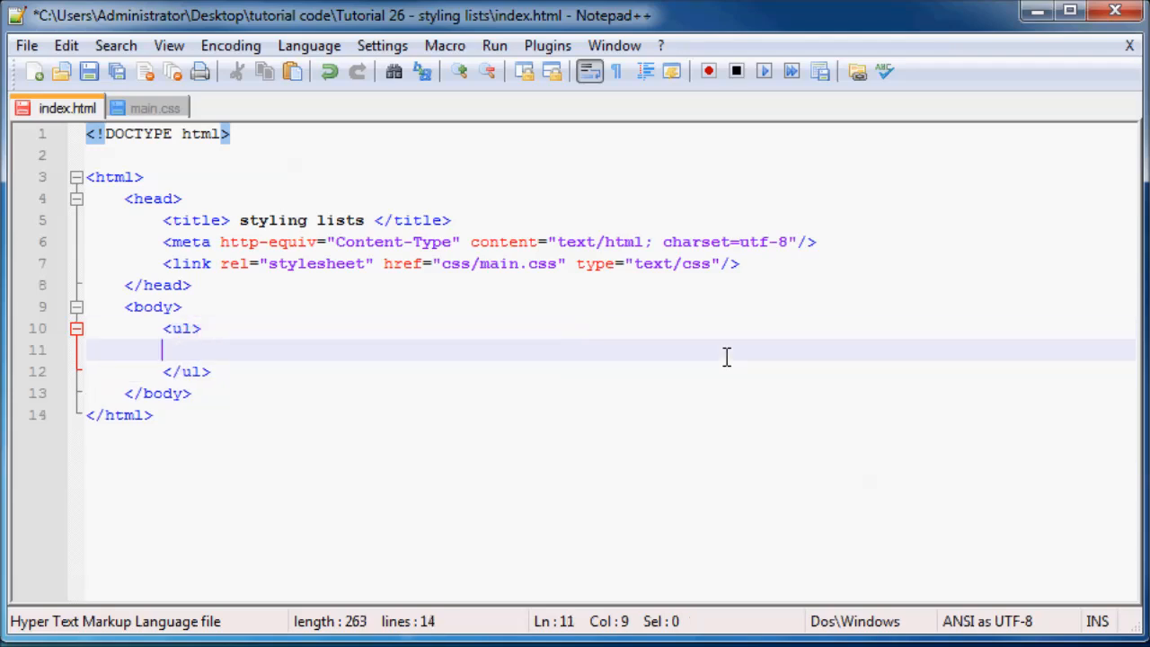
text(<>)
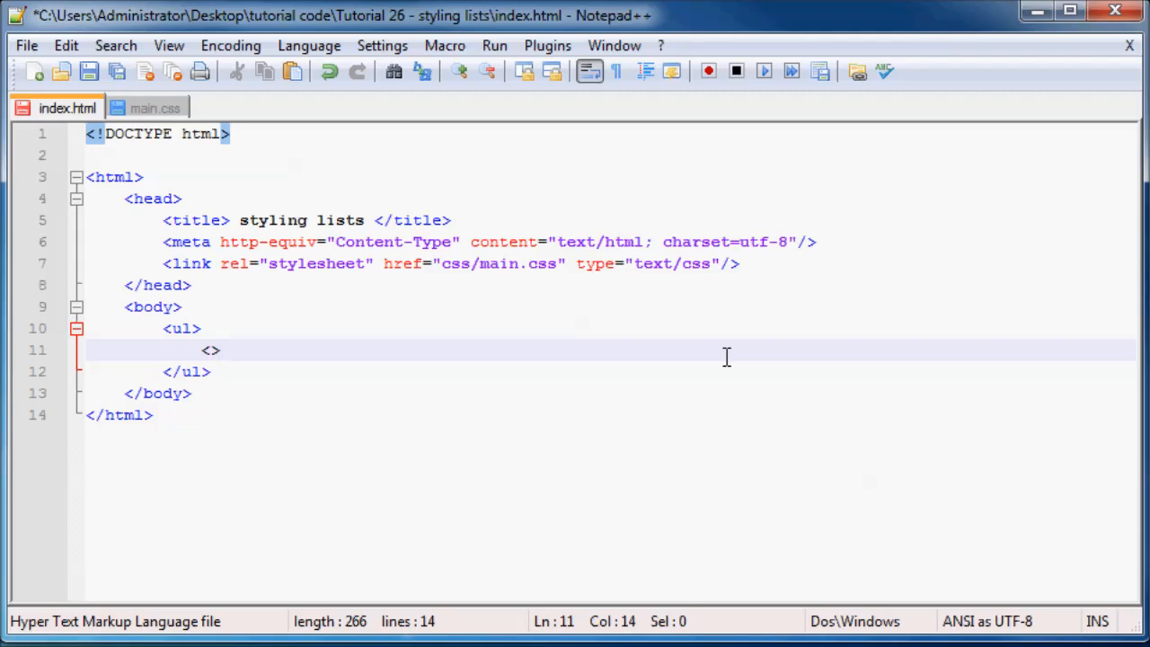
text(li)
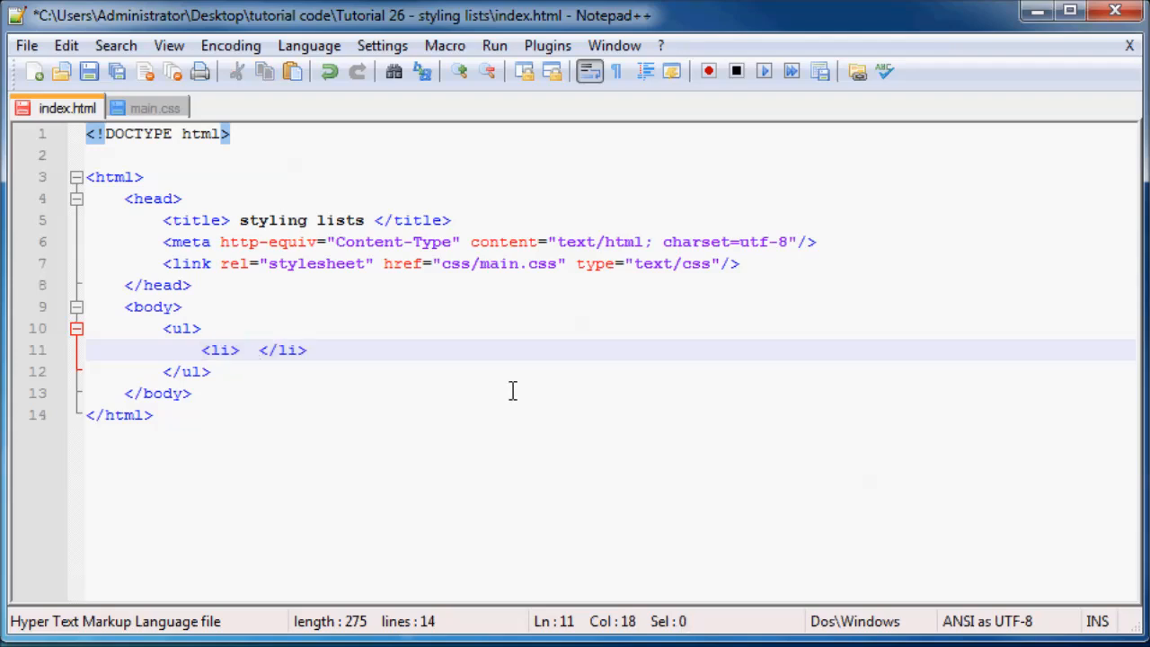
text(Games)
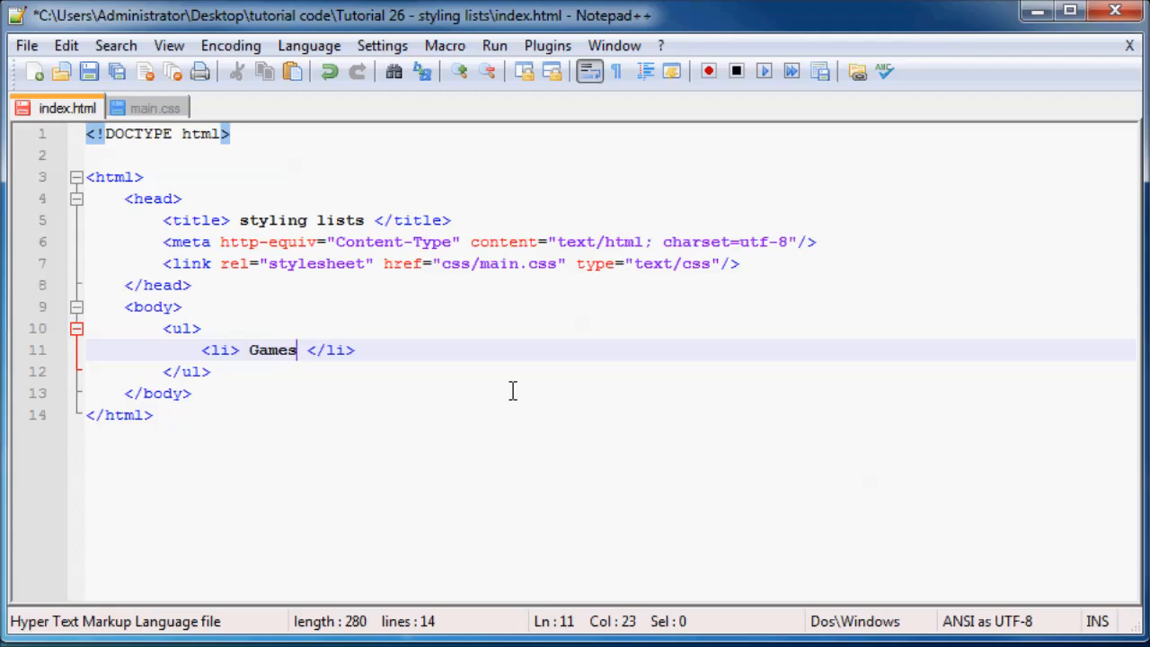
key(enter)
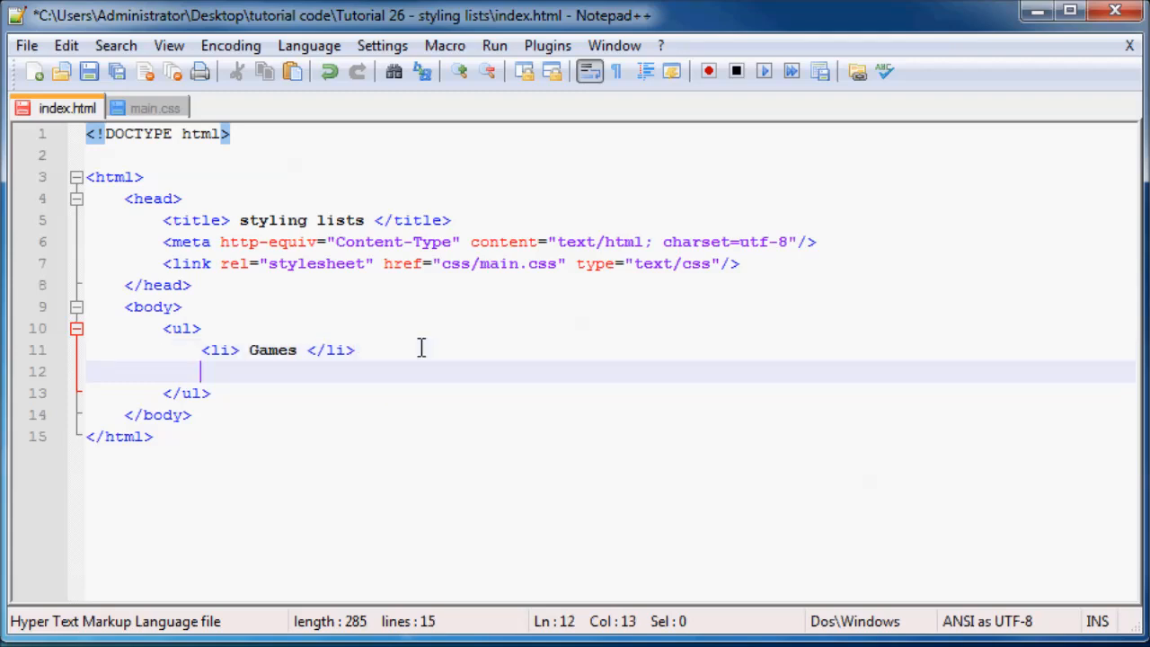
Add two more list items: 'web development' and 'graphic design'
text(<li>  </li>)
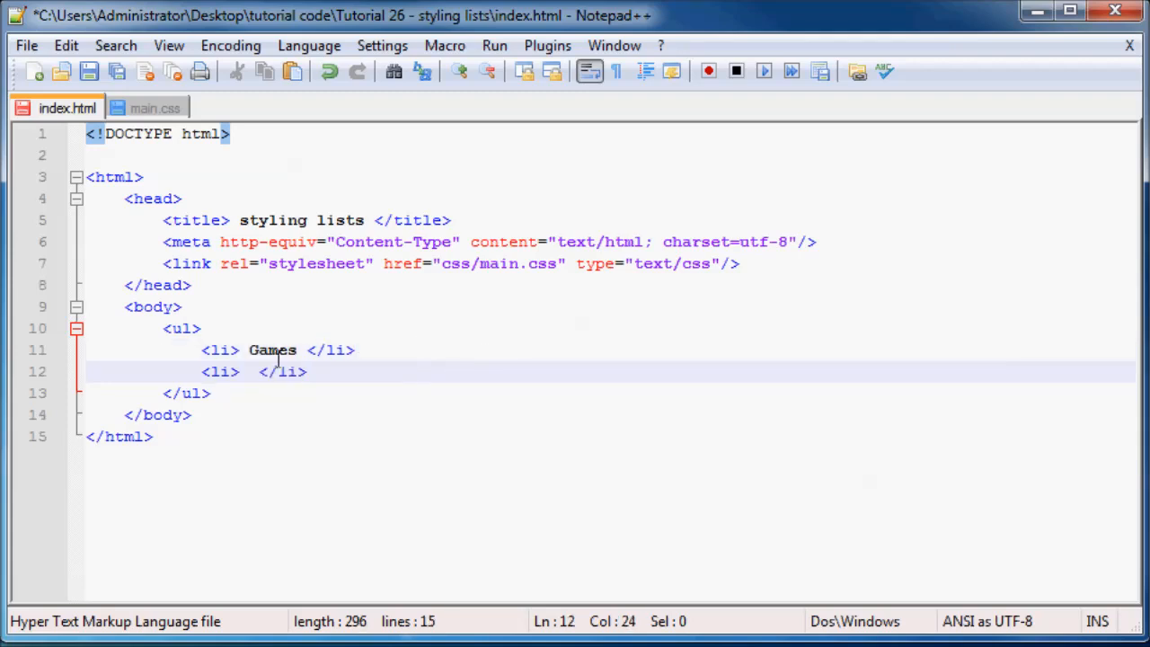
click(250, 370)
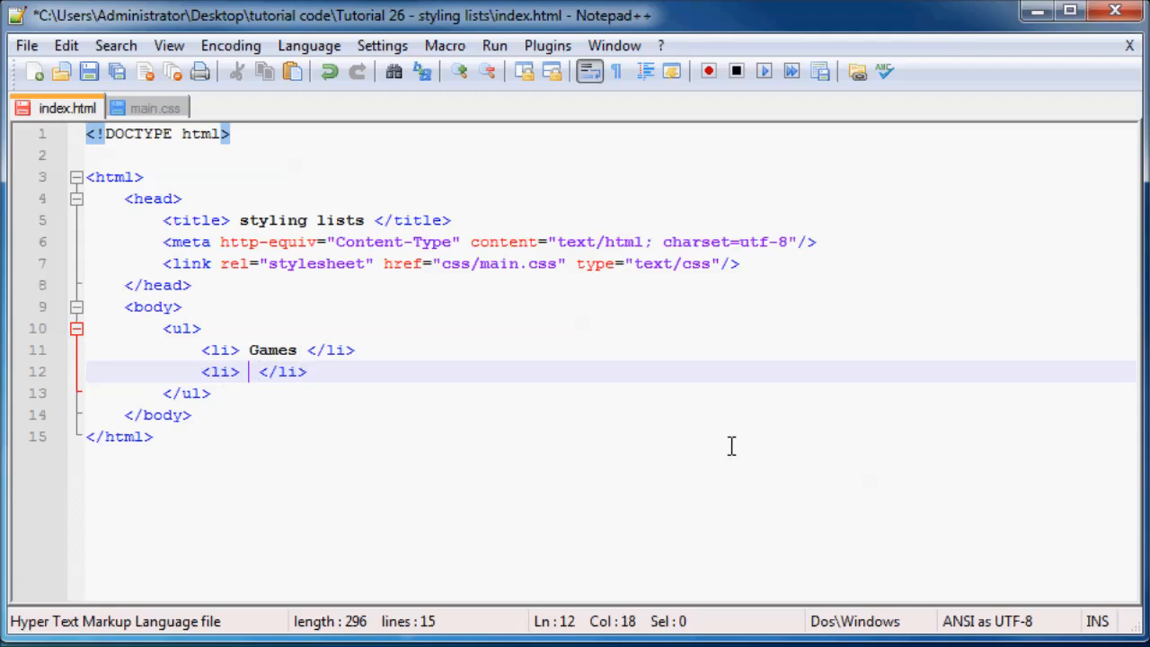
text(web deve)
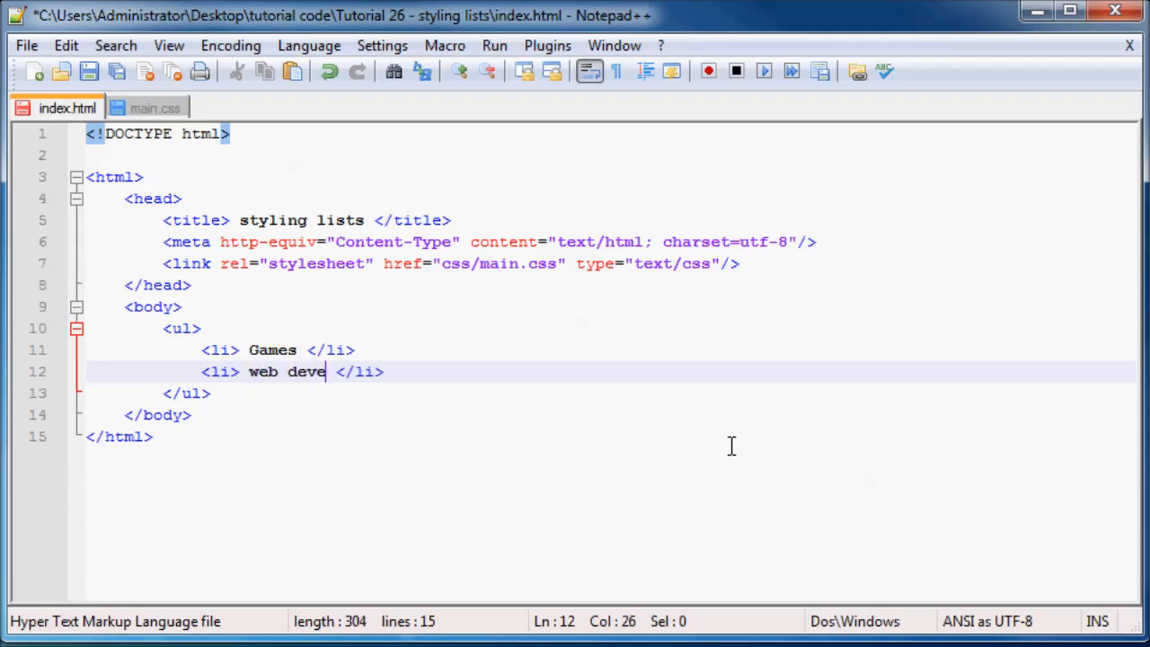
text(lopment)
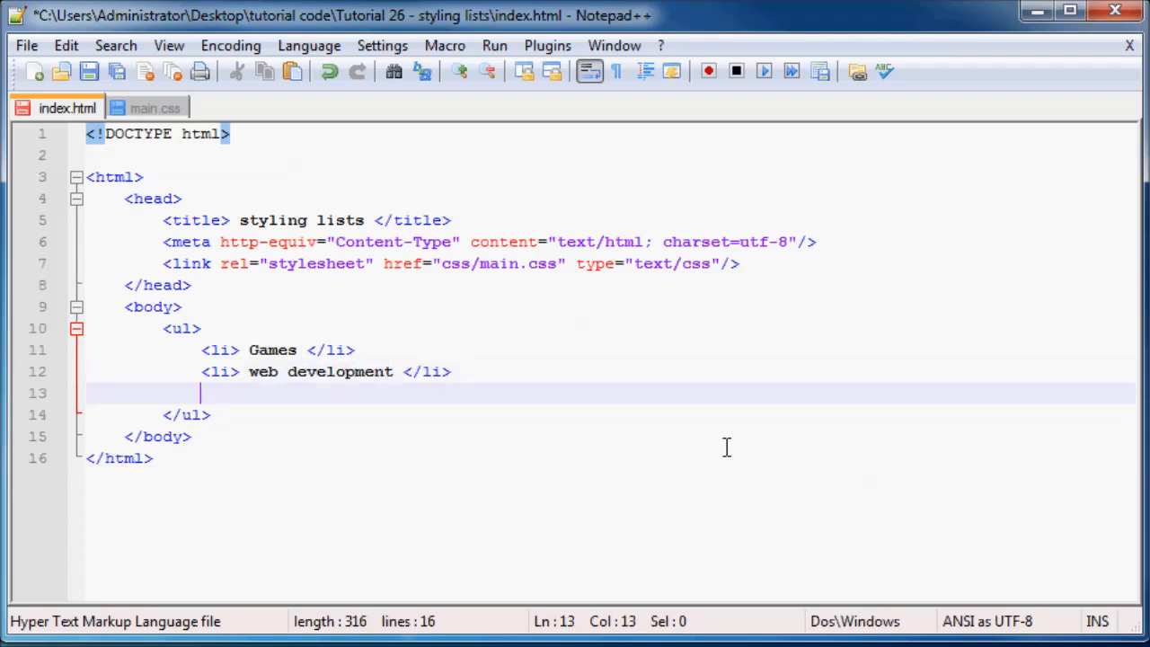
text(<li>  </li>)
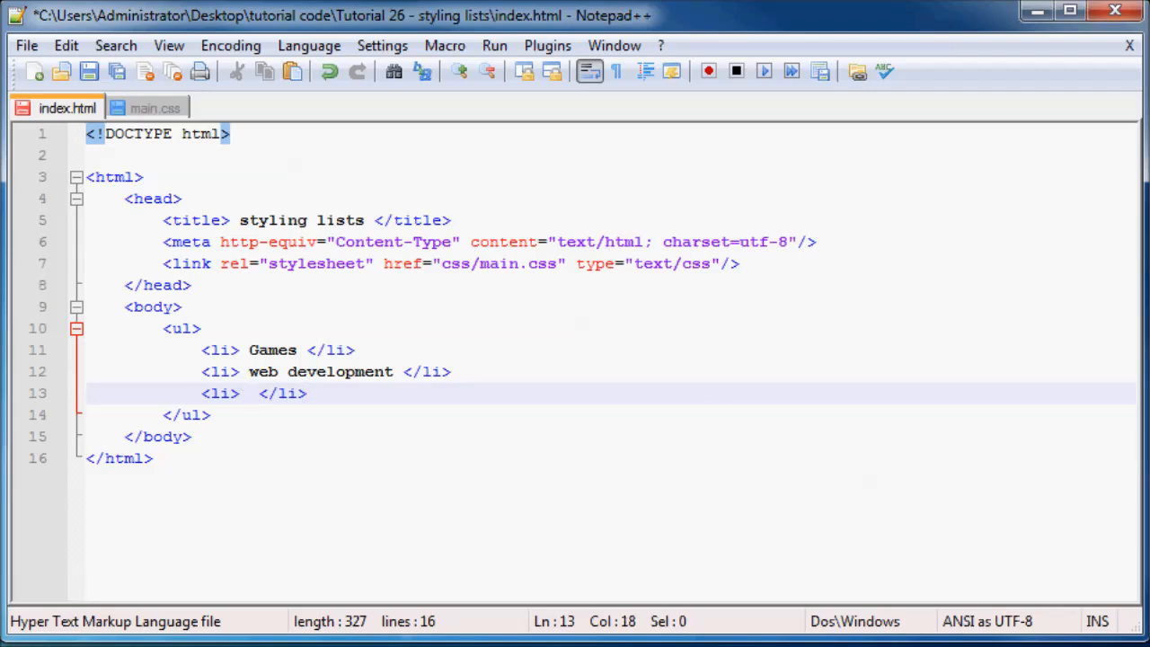
text(gr)
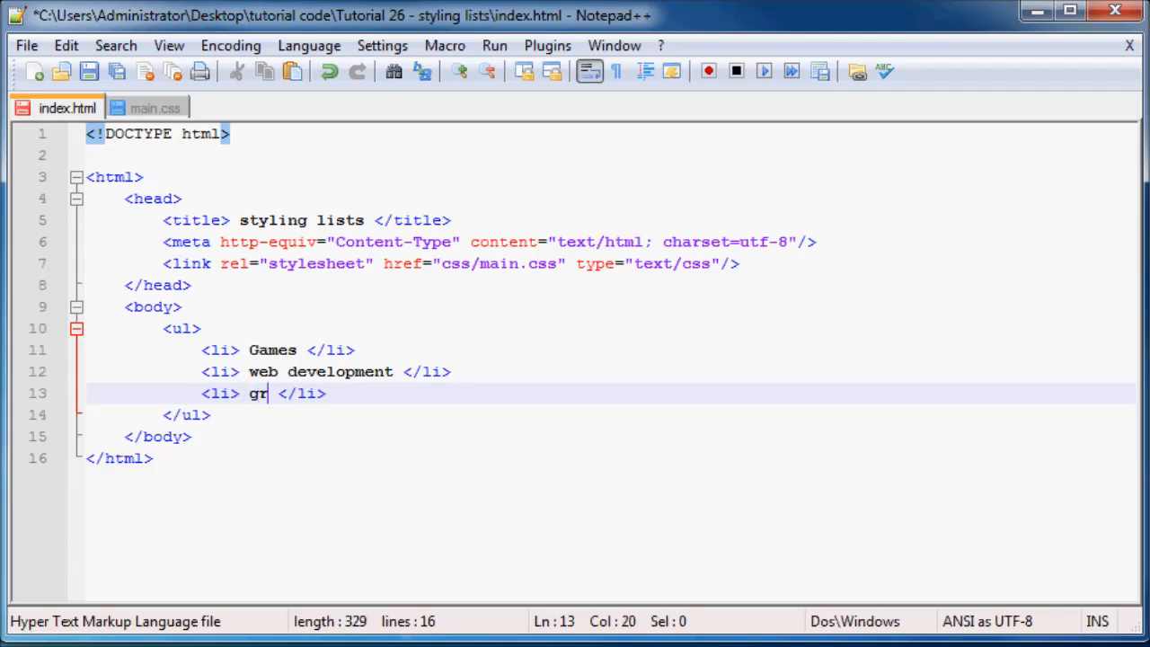
text(aphic)
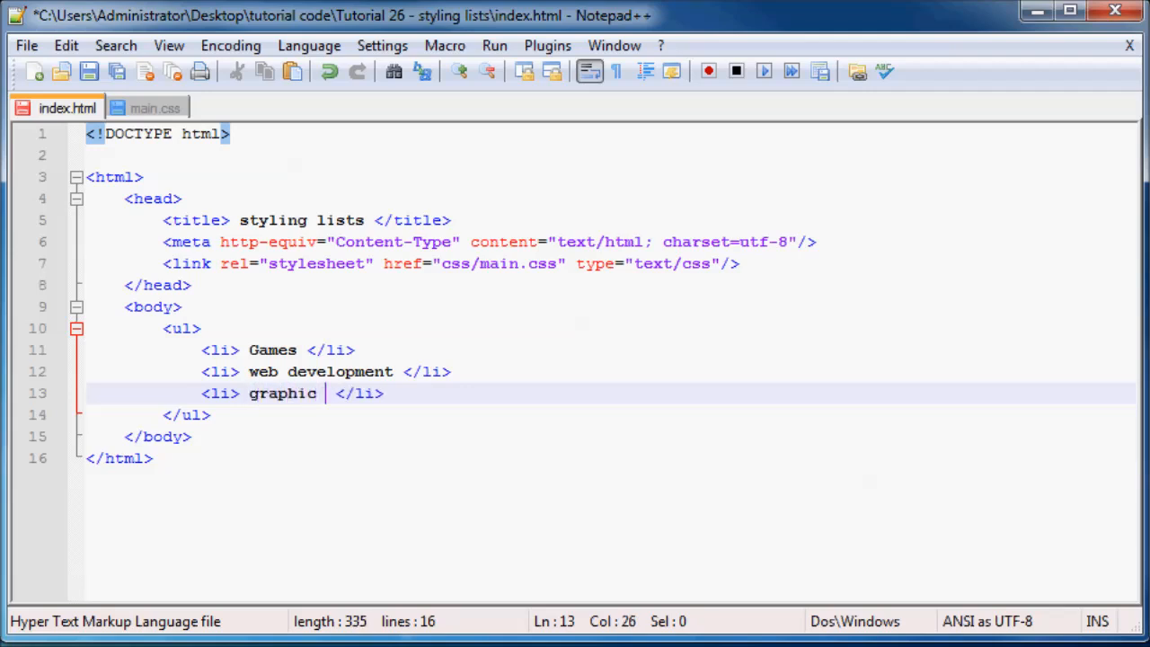
text(design)
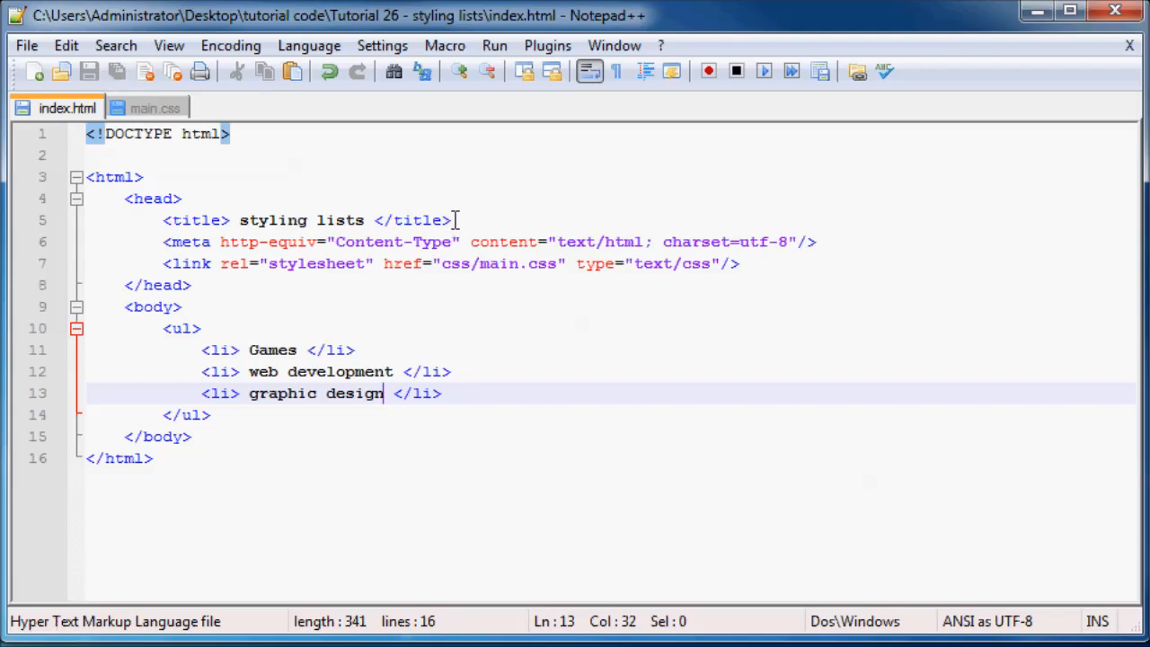
mouse_move(525, 72)
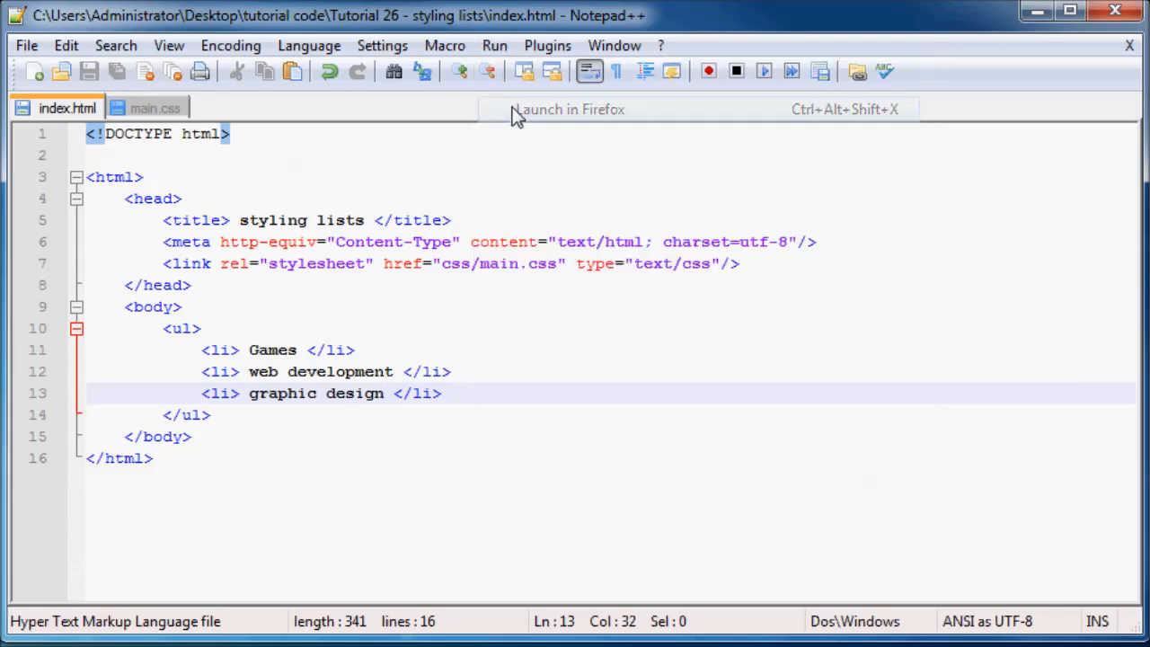
Preview index.html in Firefox to see the default bulleted, indented list
click(570, 110)
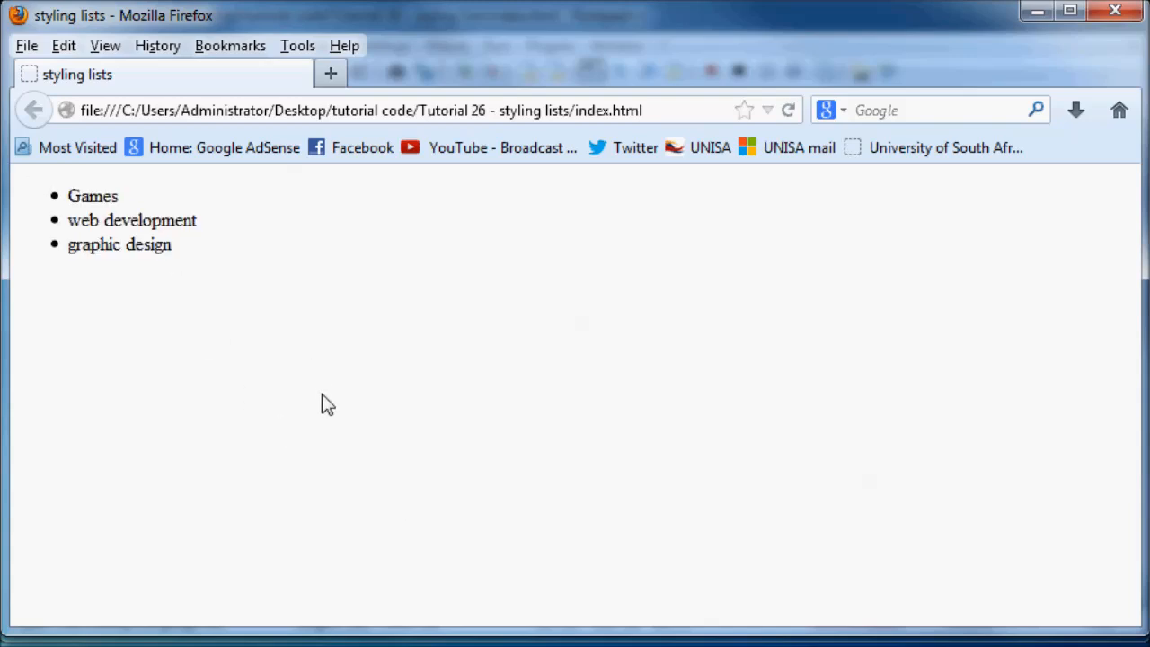
mouse_move(223, 348)
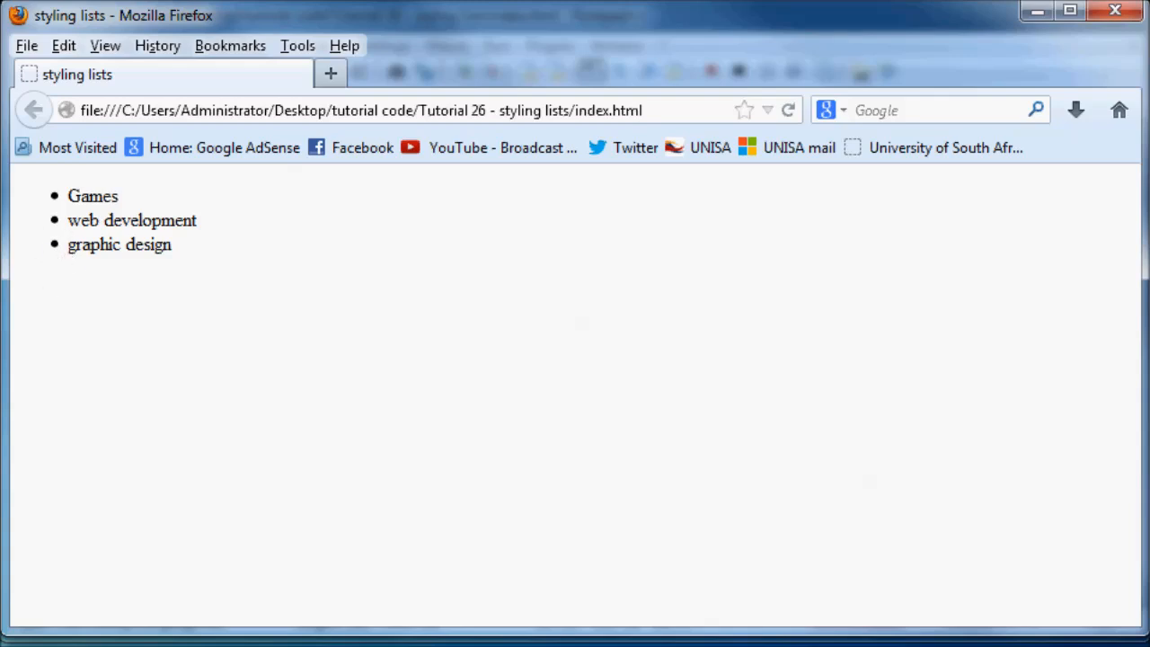
mouse_move(175, 578)
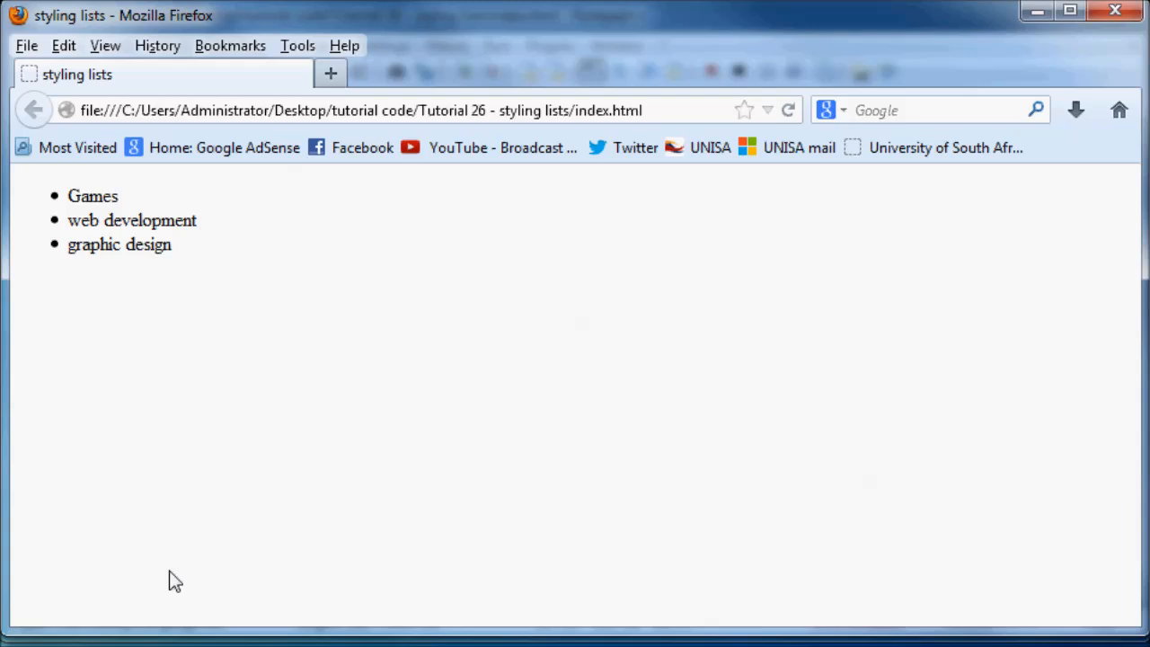
mouse_move(68, 251)
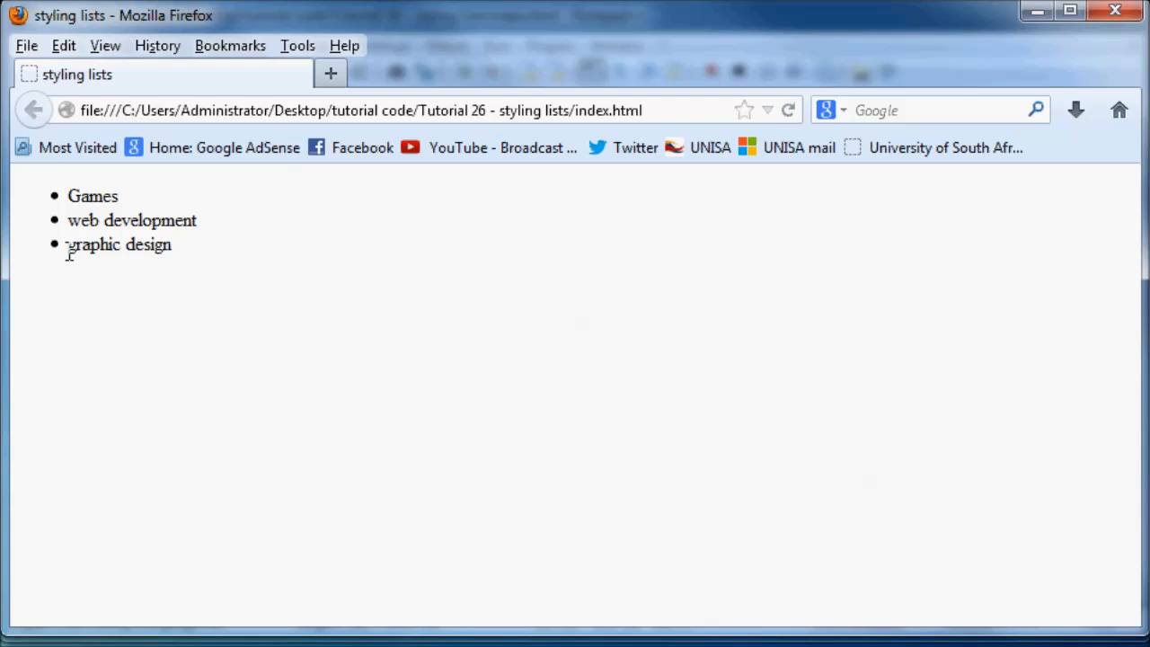
mouse_move(55, 183)
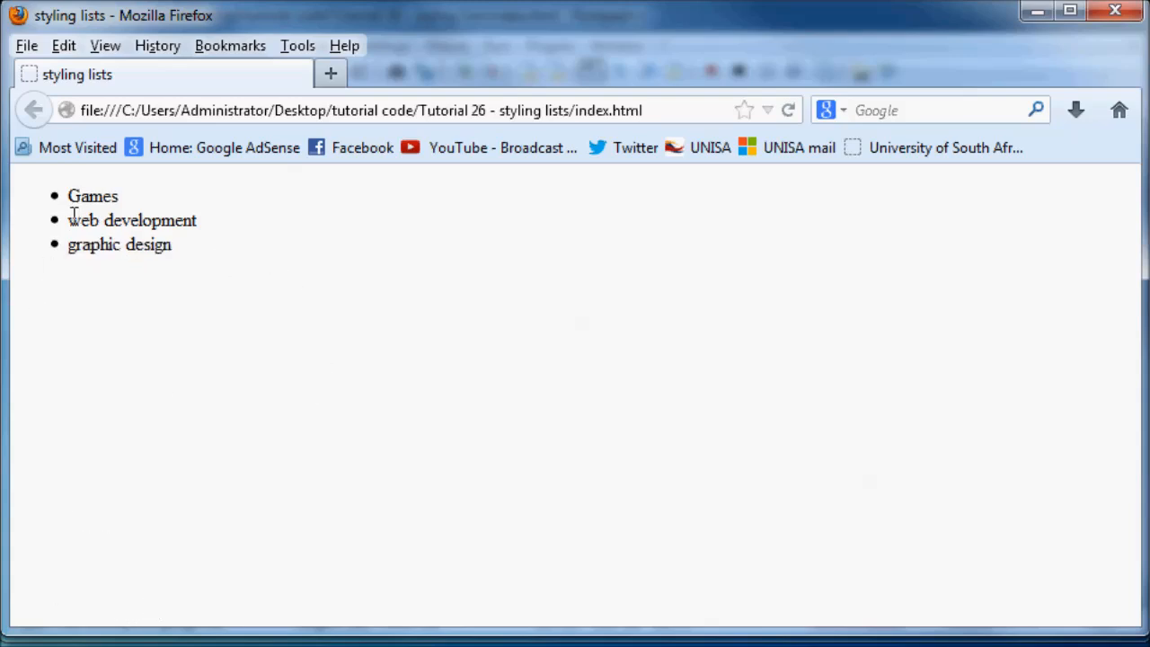
mouse_move(165, 494)
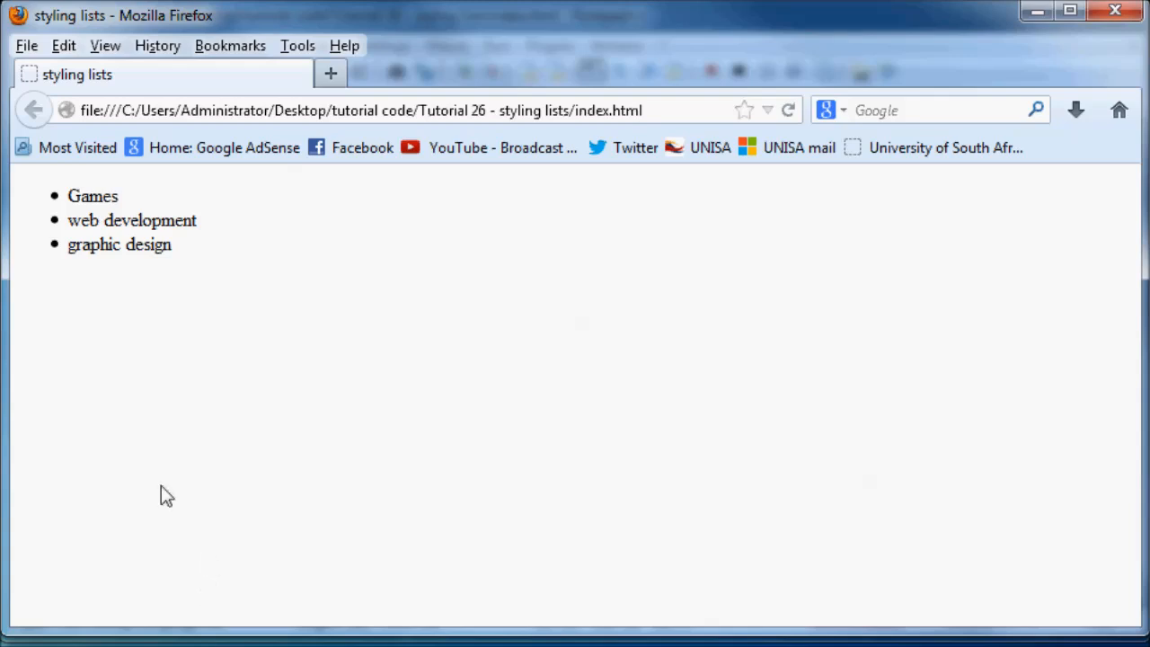
mouse_move(46, 286)
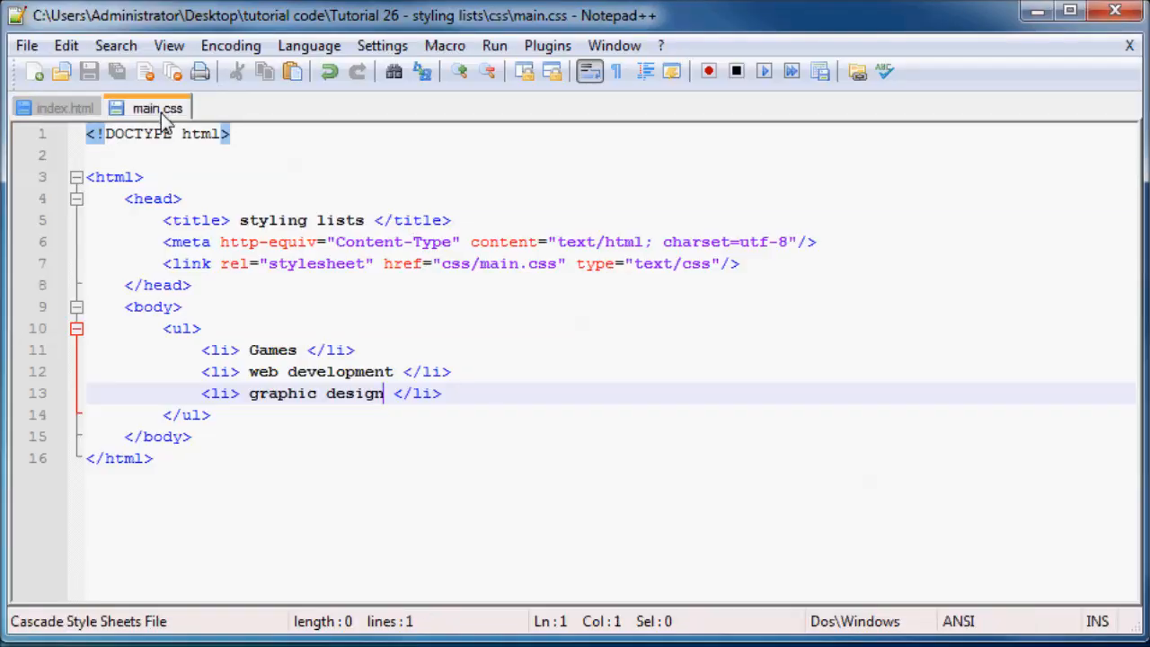
Start a ul rule with empty braces in main.css
click(158, 108)
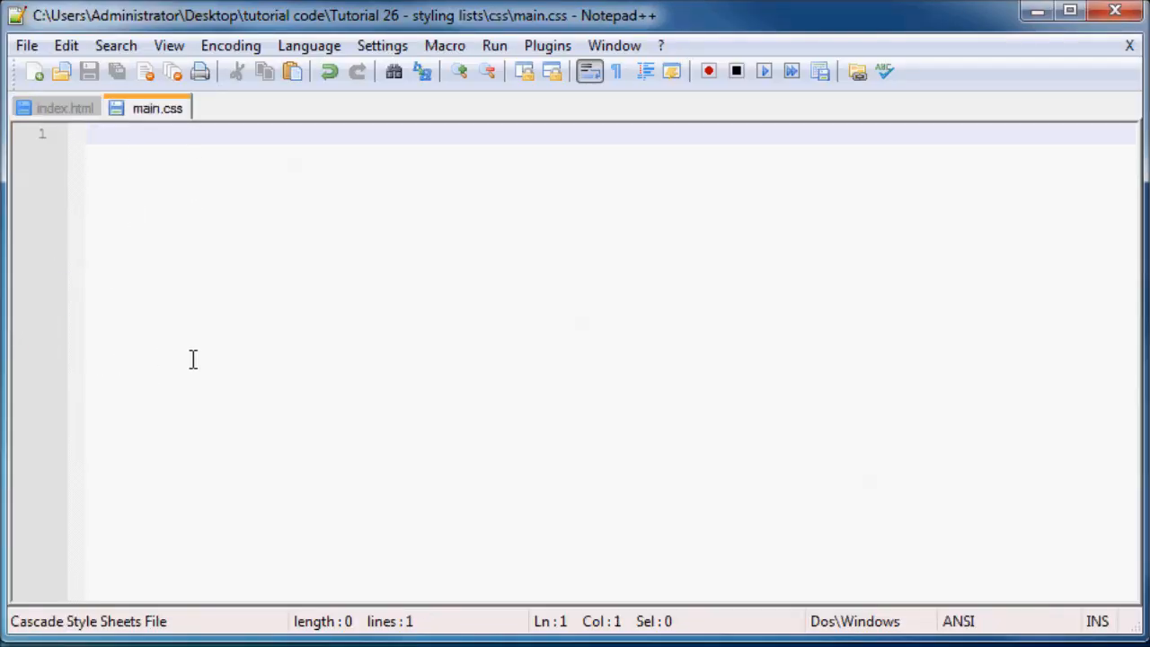
mouse_move(191, 360)
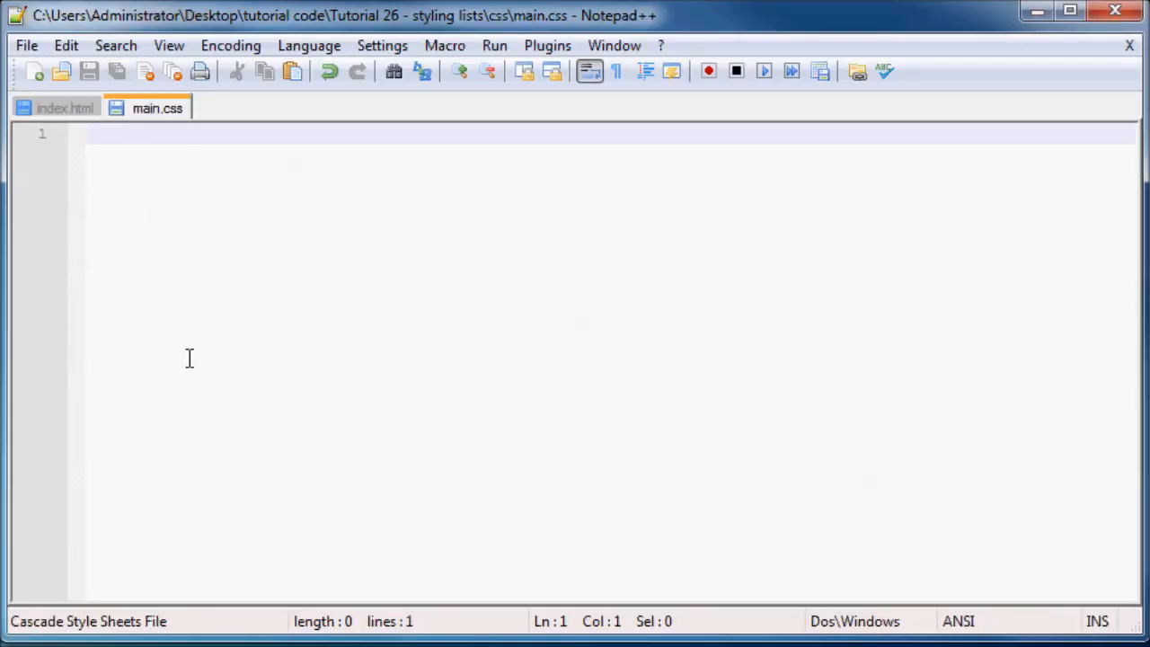
text(ul)
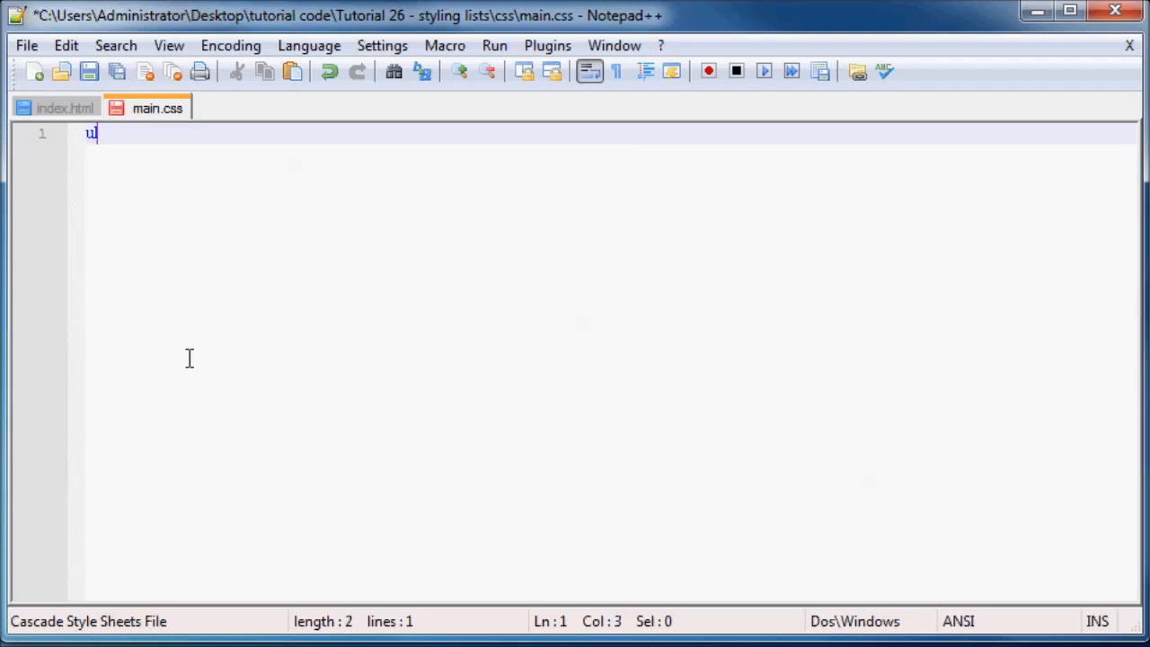
text({ })
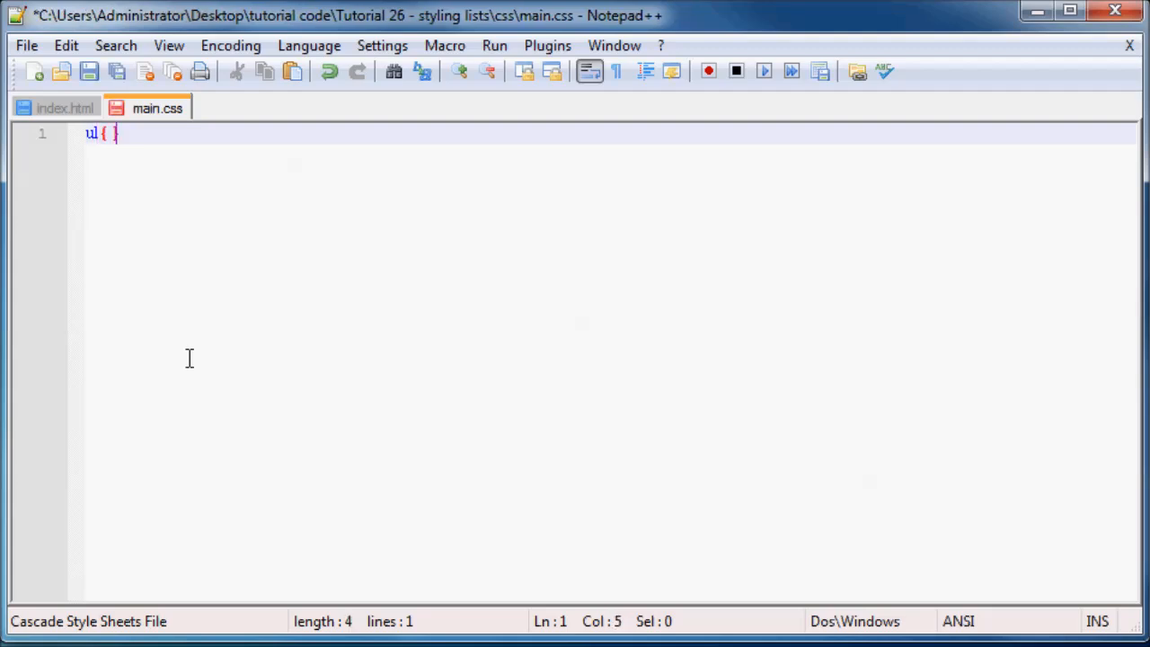
key(enter)
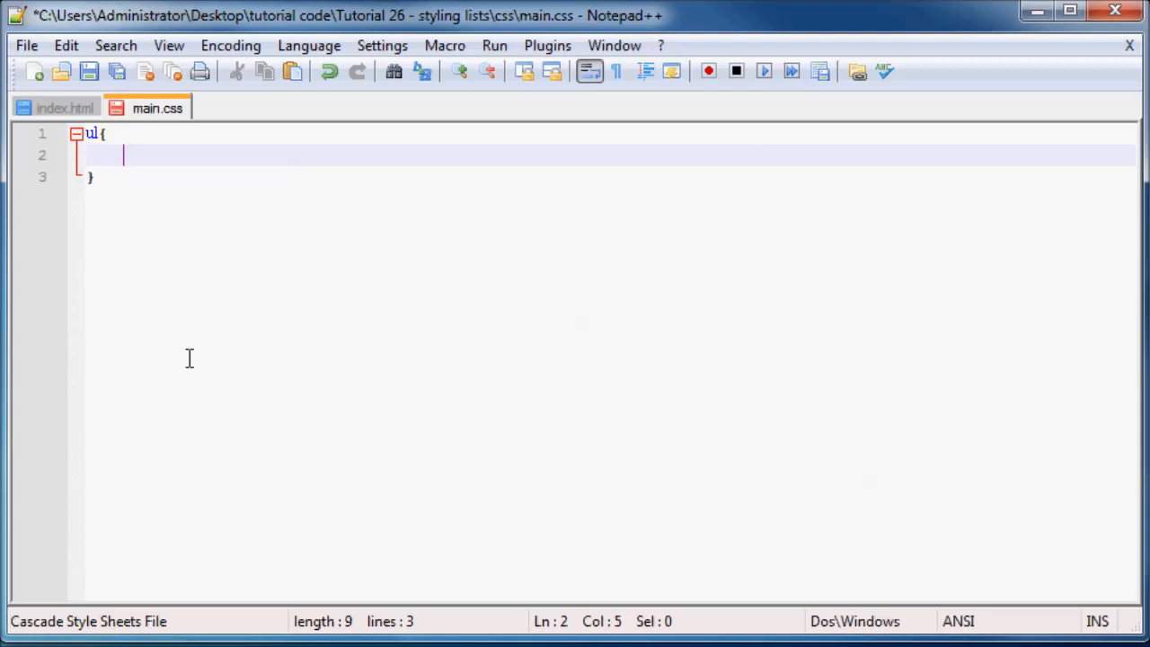
Declare list-style-type: circle; in the ul rule and save main.css
text(lis)
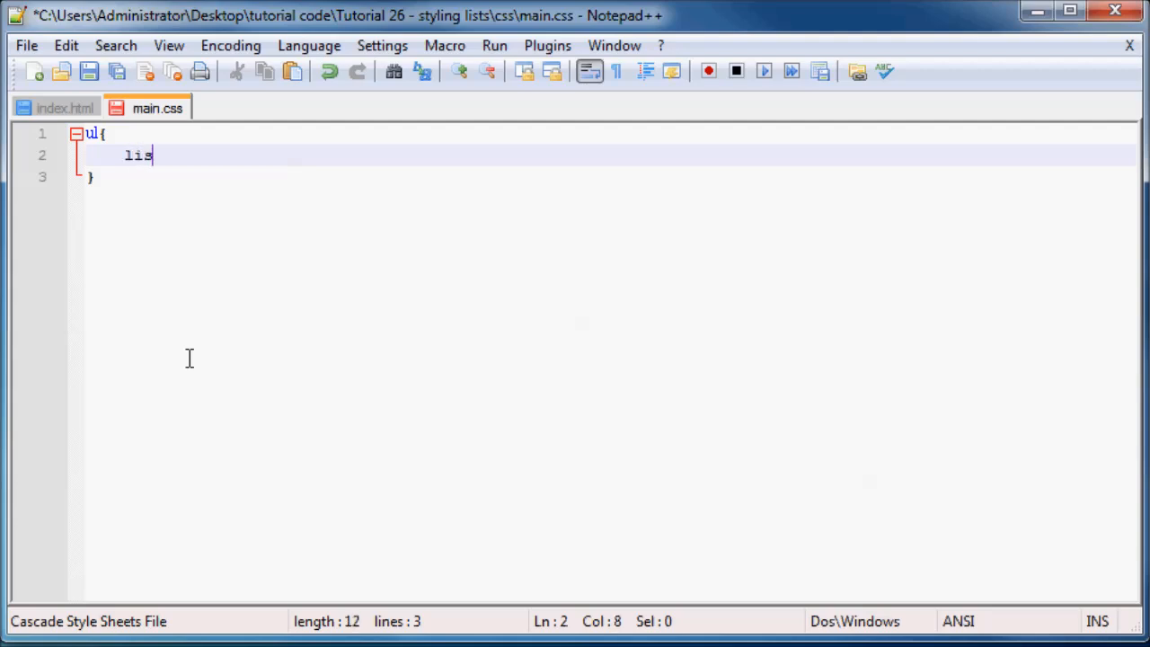
text(t-style)
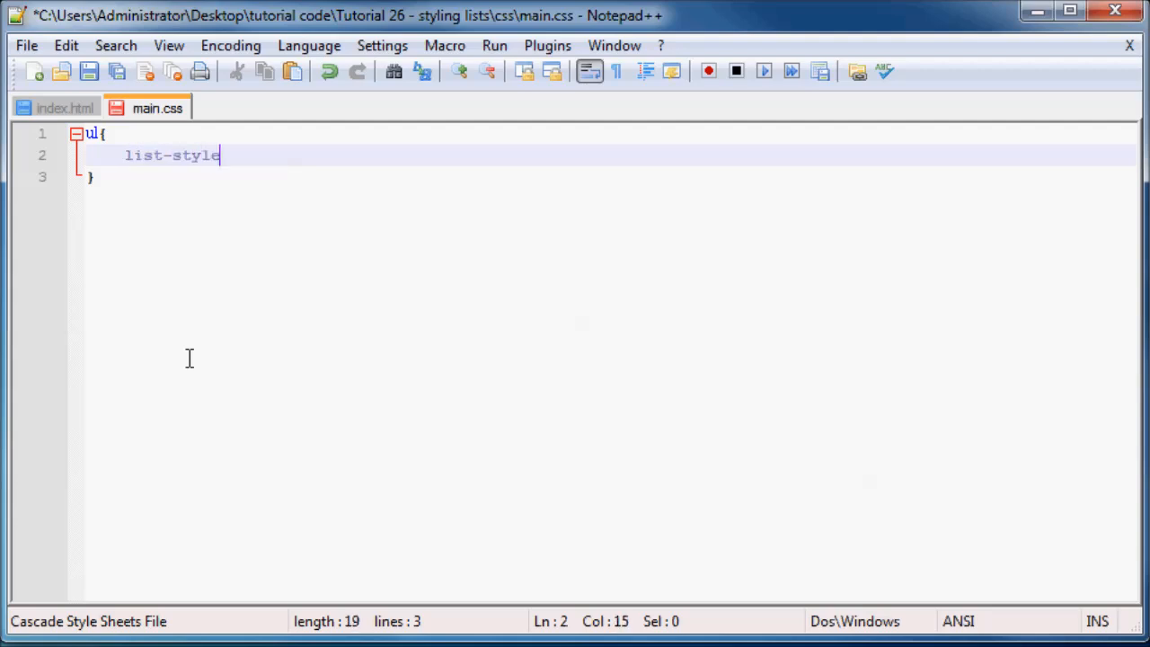
text(-type)
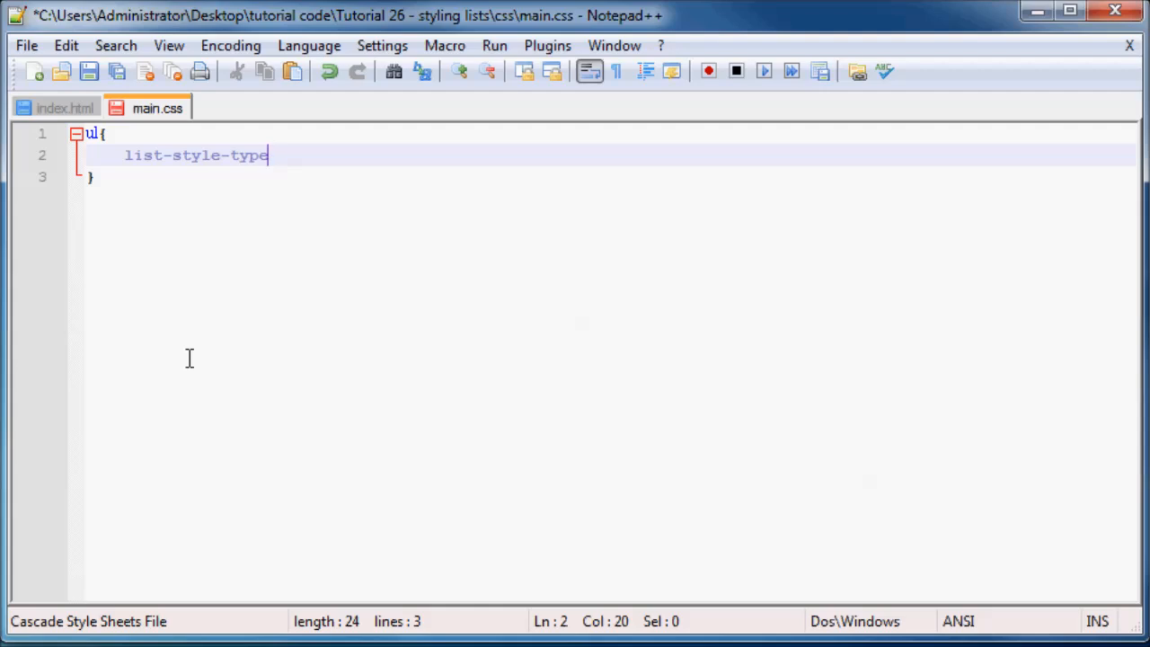
text(:)
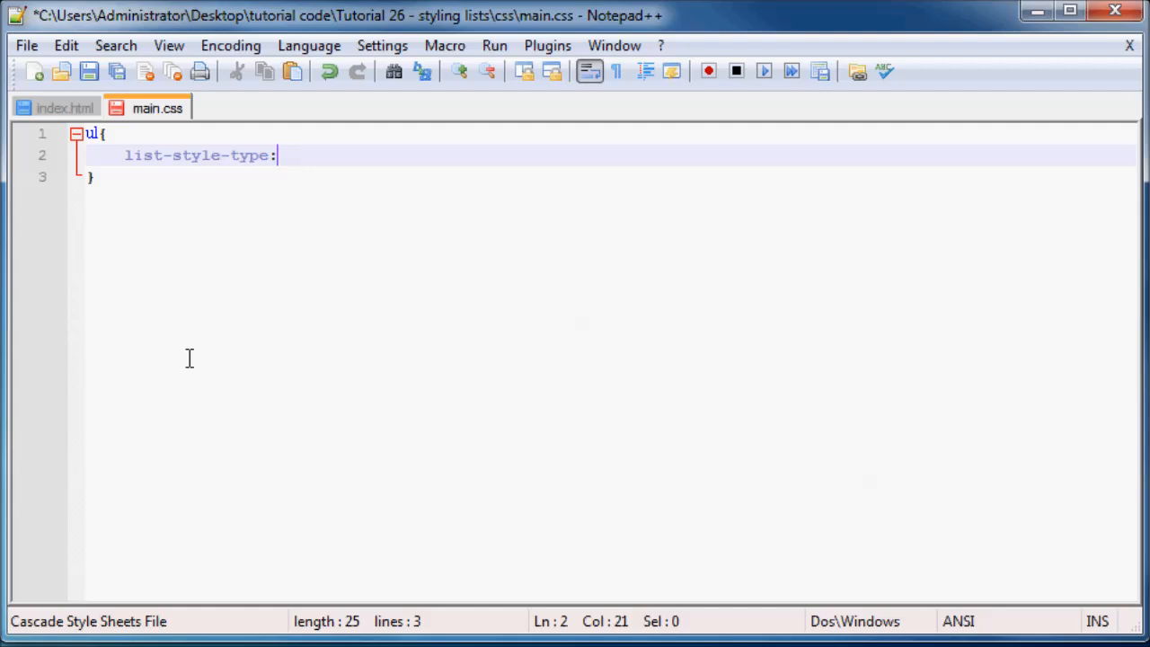
text(;)
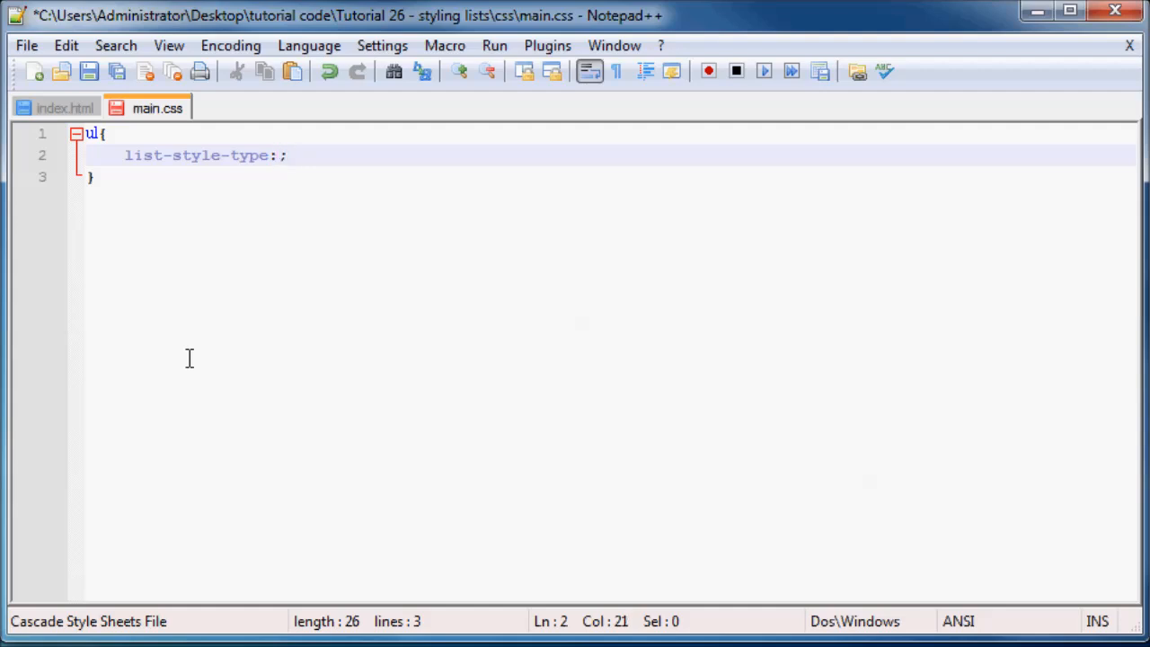
text(circle)
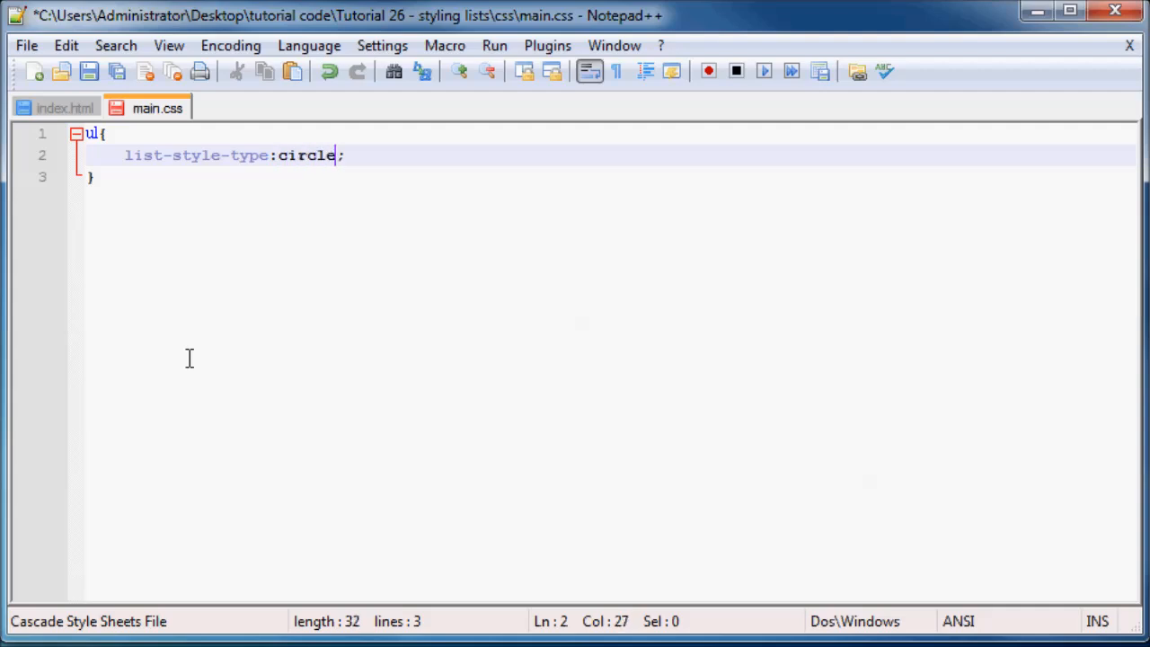
key(ctrl+s)
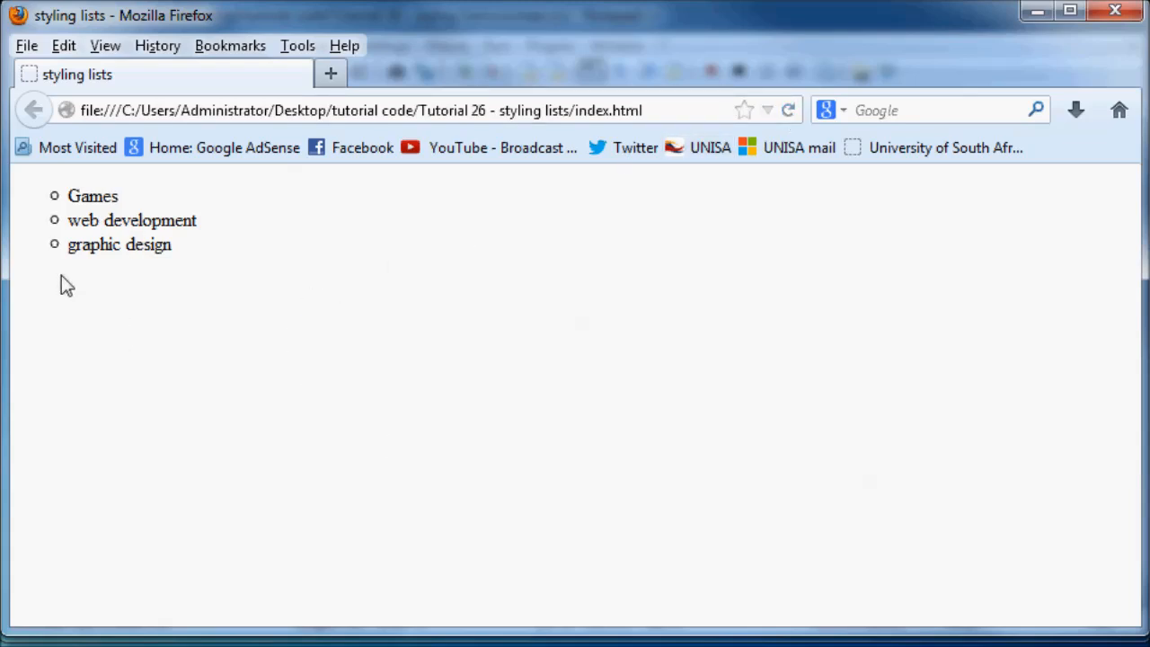
mouse_move(68, 261)
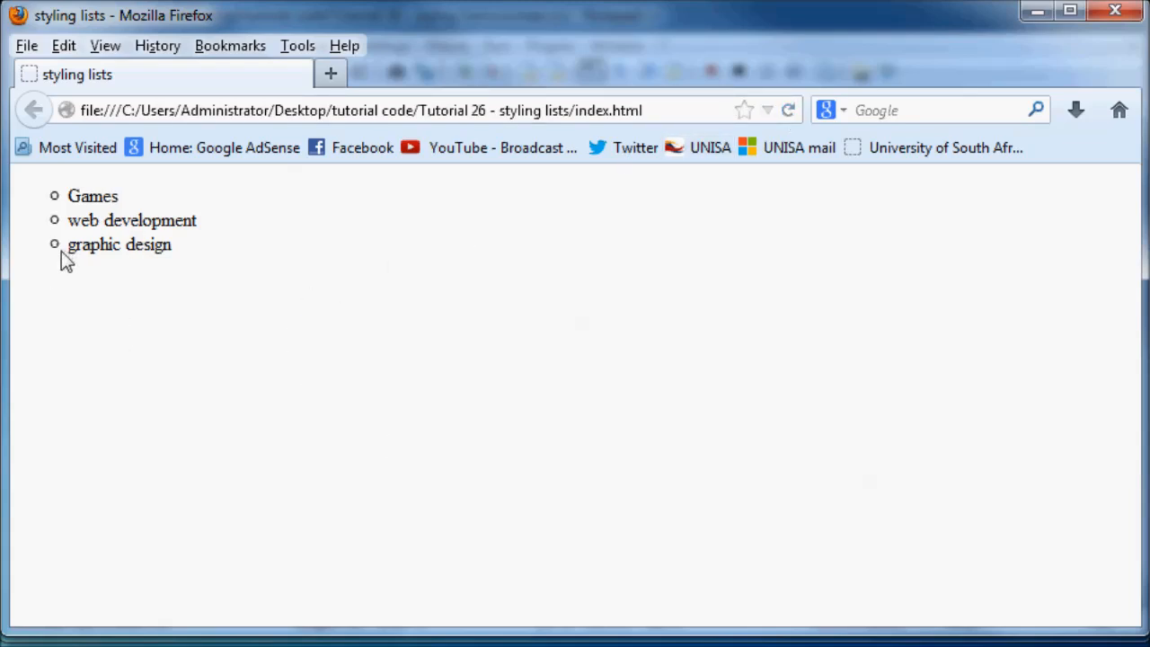
mouse_move(90, 228)
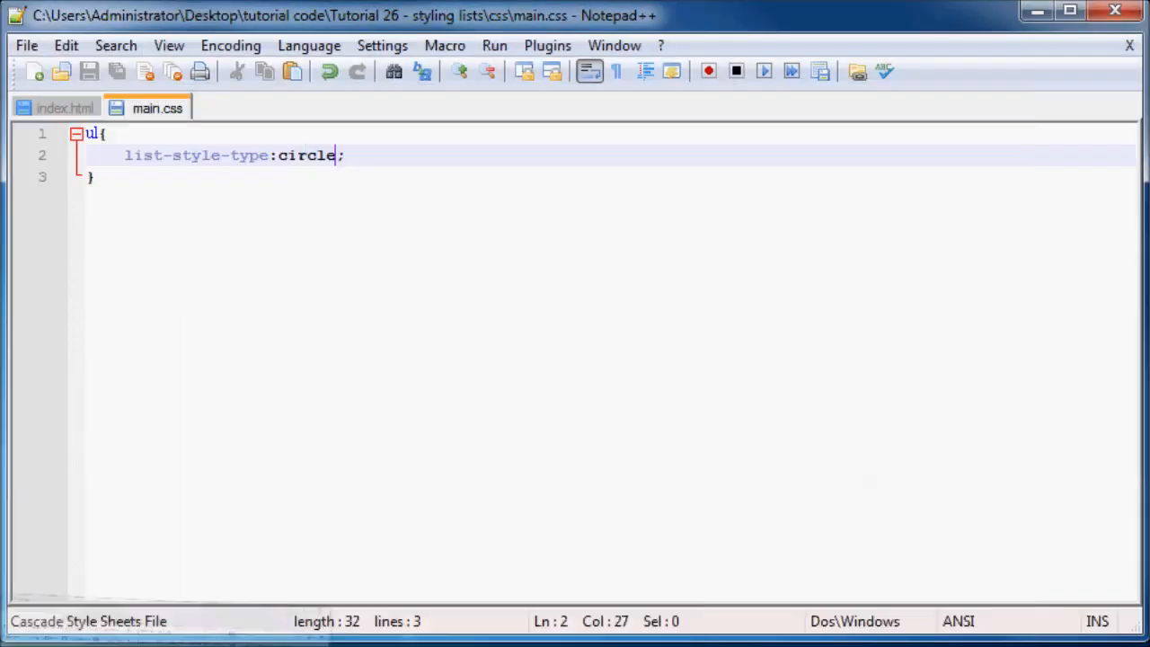
Replace the bullet value circle with square in the ul rule
double_click(305, 154)
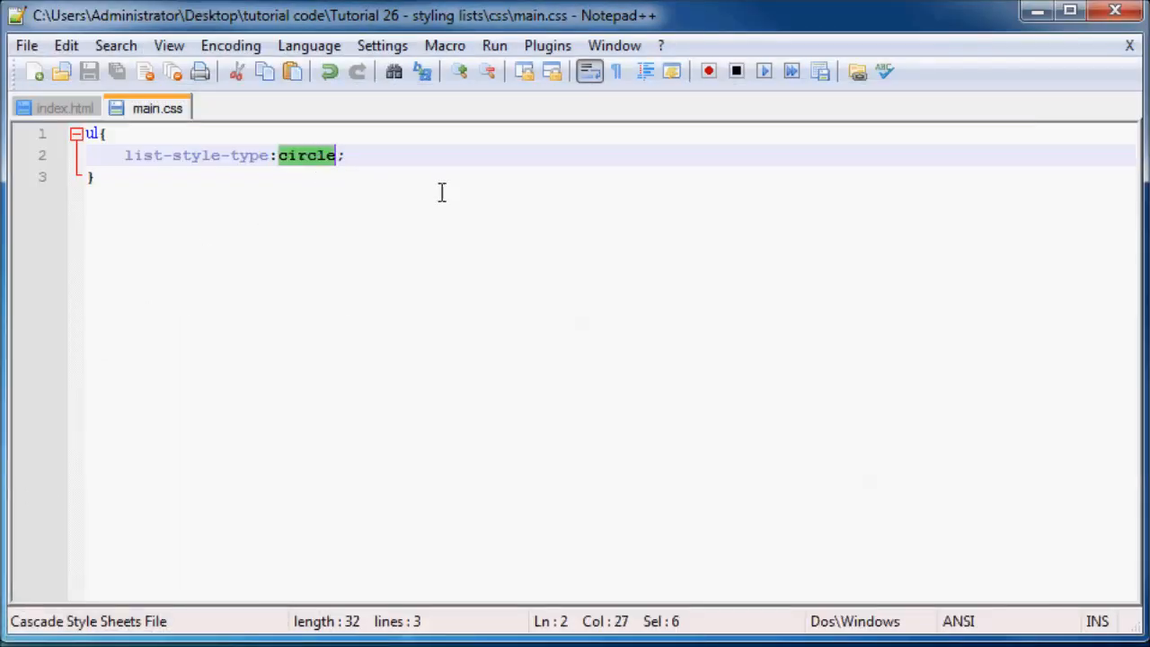
text(squar)
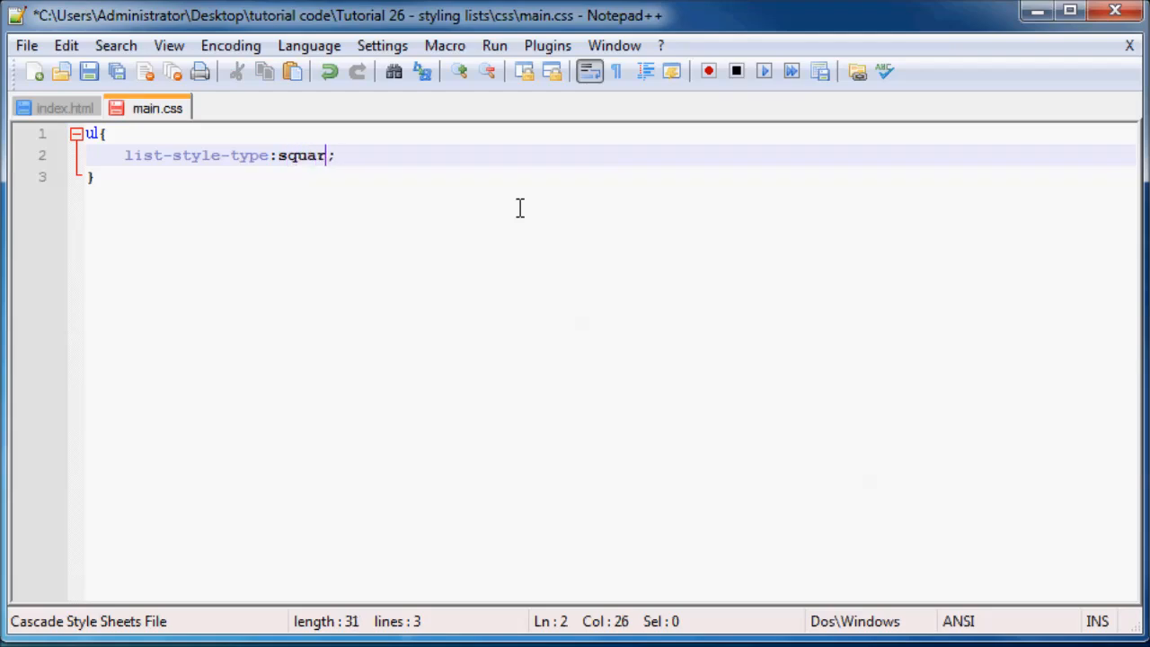
text(e)
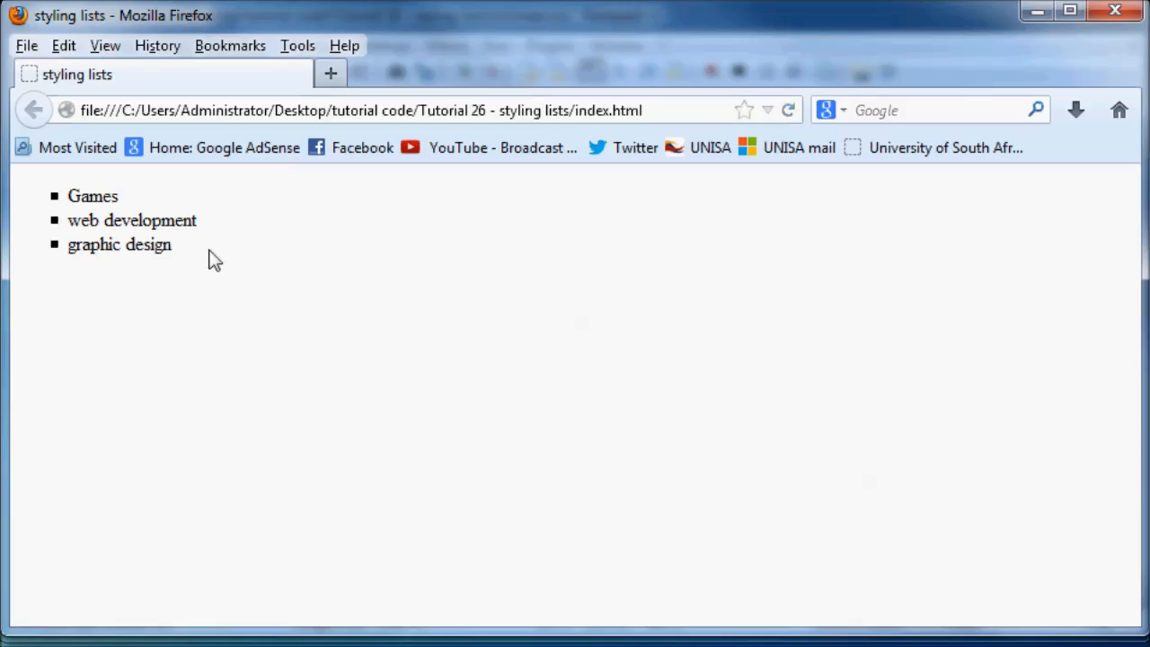
mouse_move(55, 259)
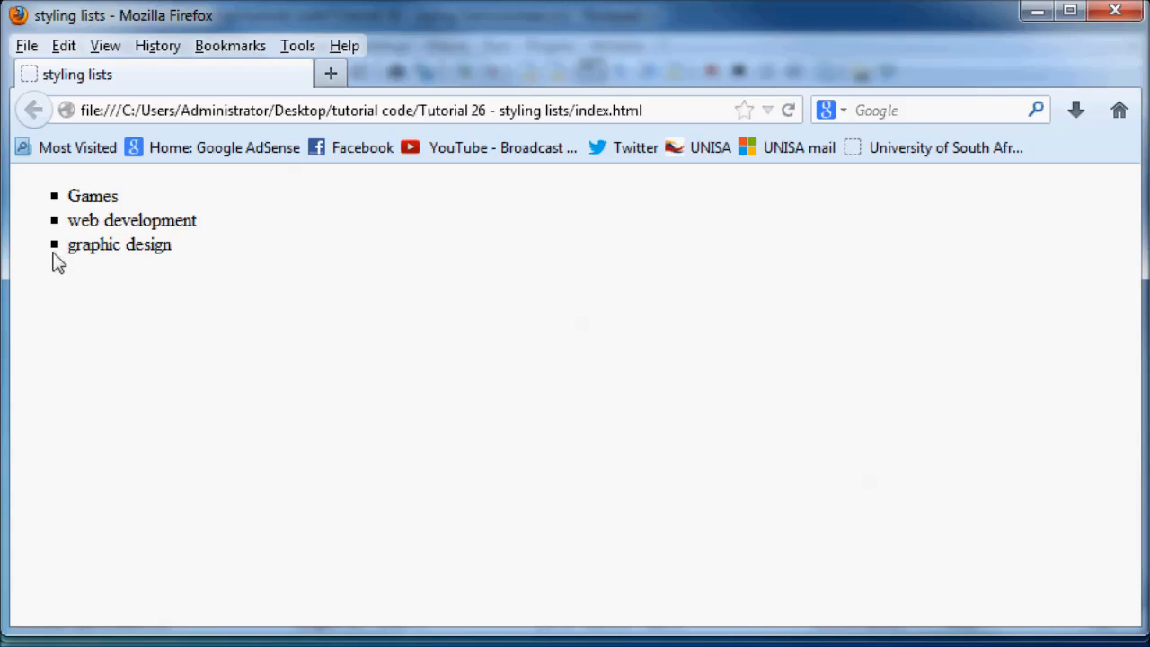
mouse_move(302, 278)
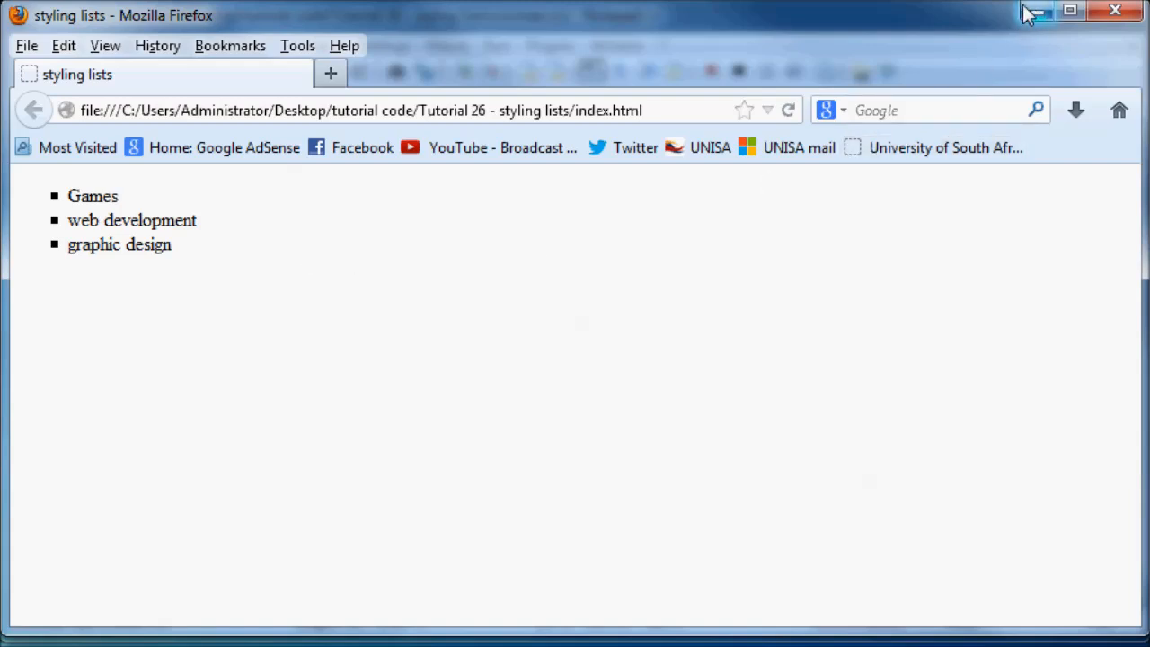
mouse_move(1038, 15)
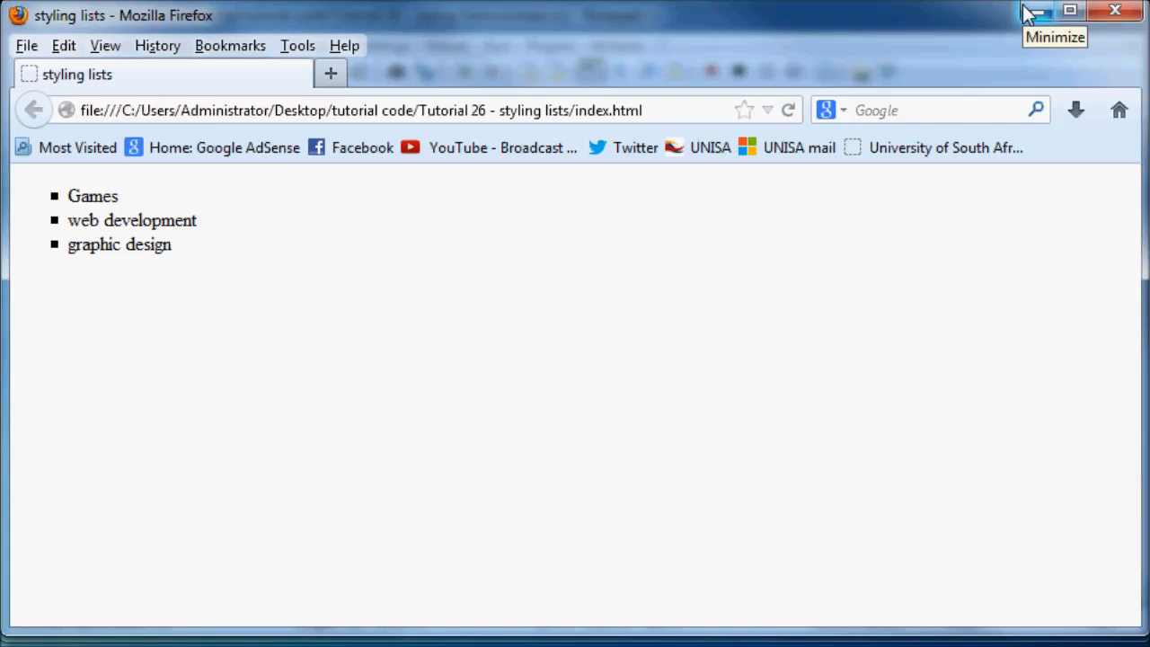
mouse_move(974, 64)
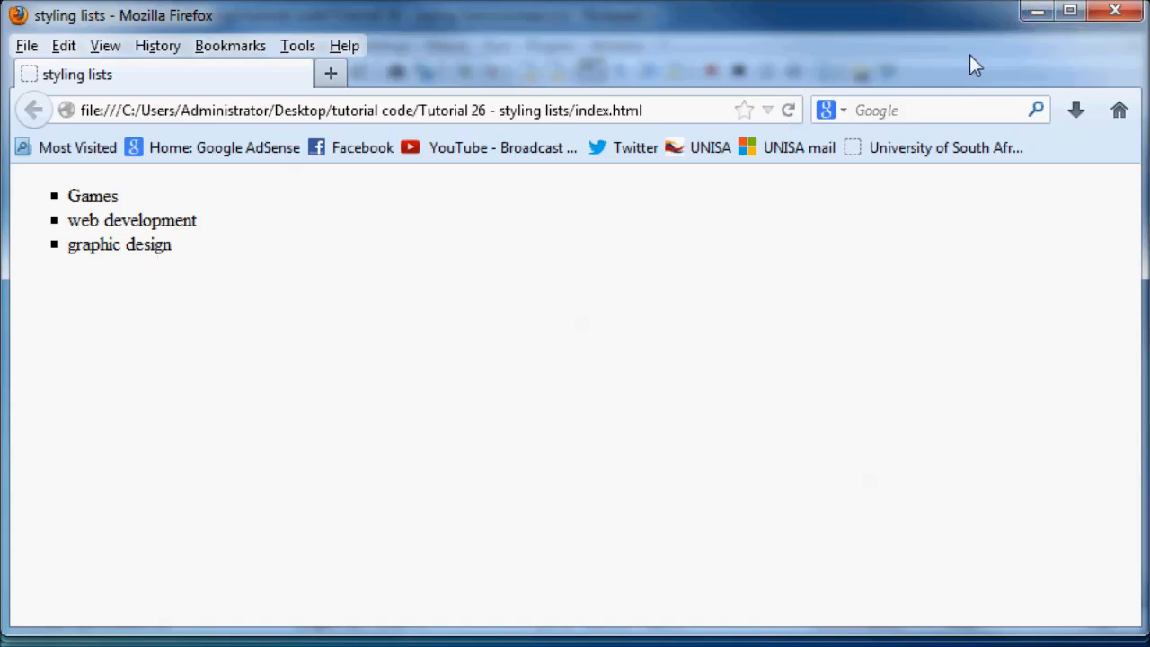
mouse_move(1115, 255)
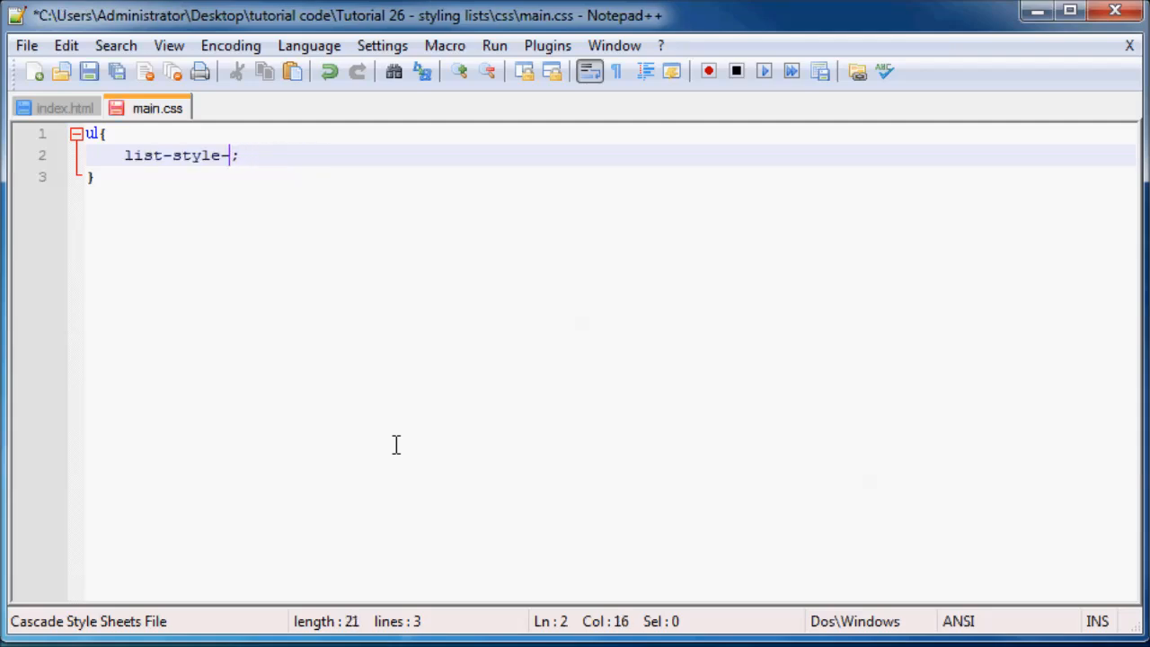
Set list-style-image: url('../images/smiley.png'); on the ul rule and save
text(image:)
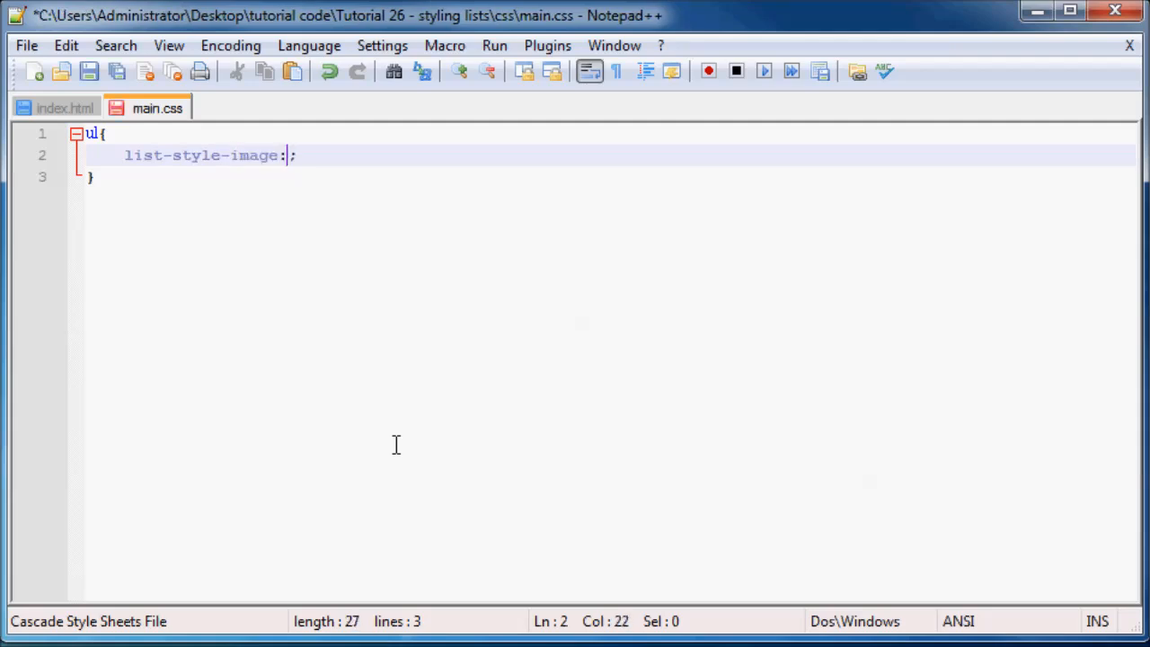
mouse_move(286, 388)
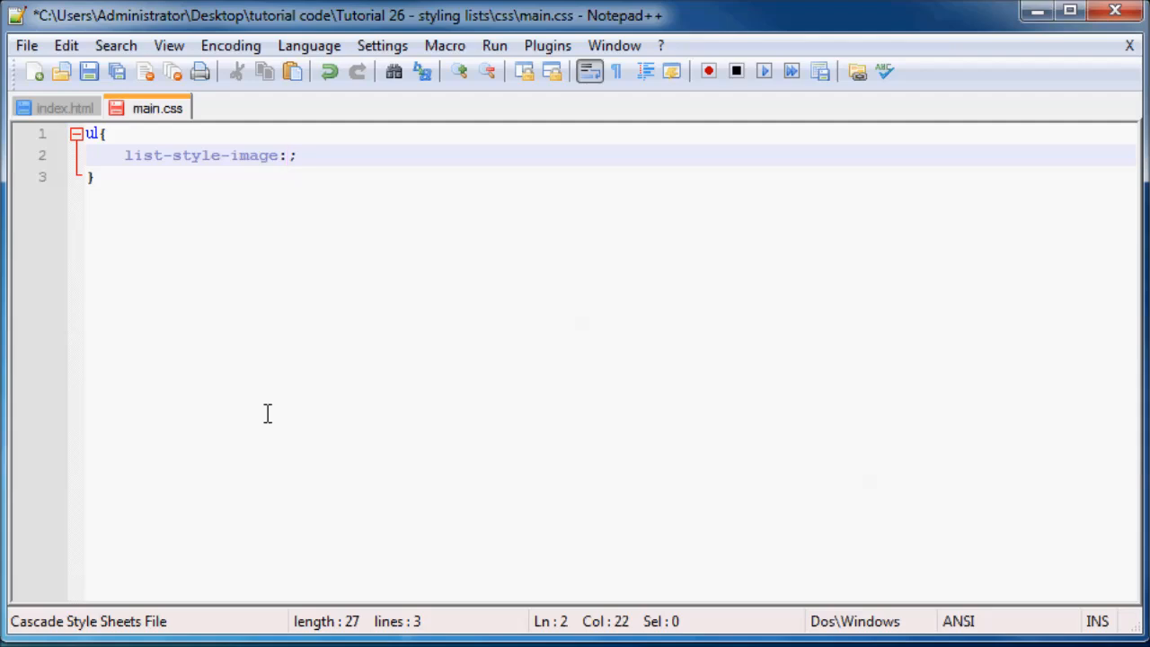
text(url)
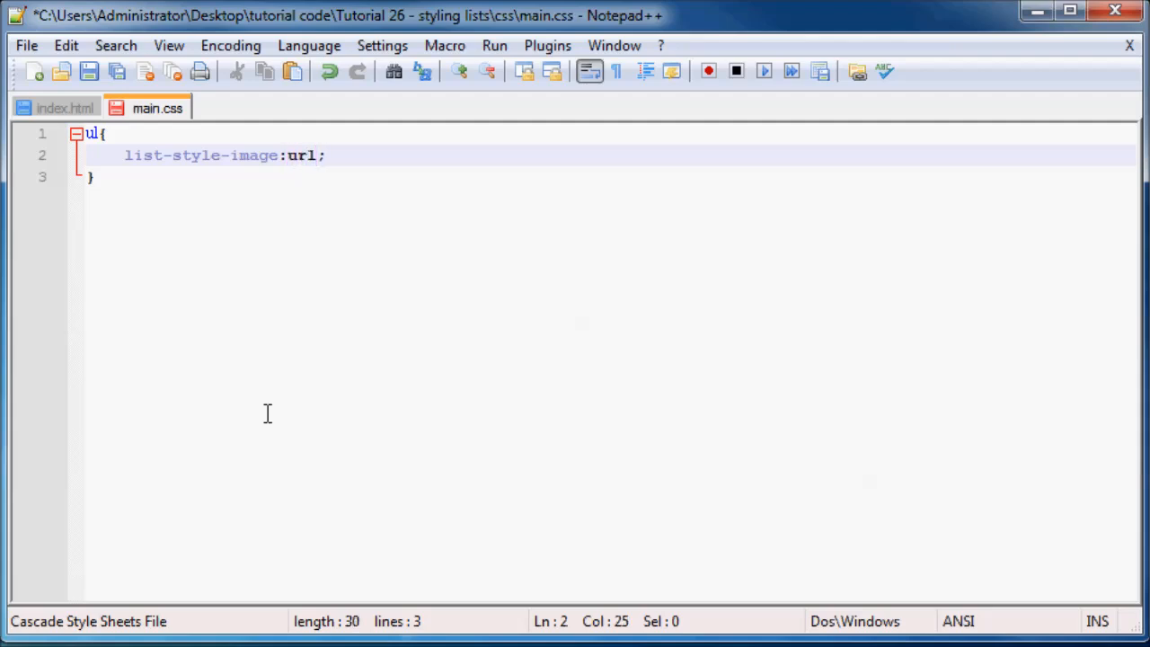
text(())
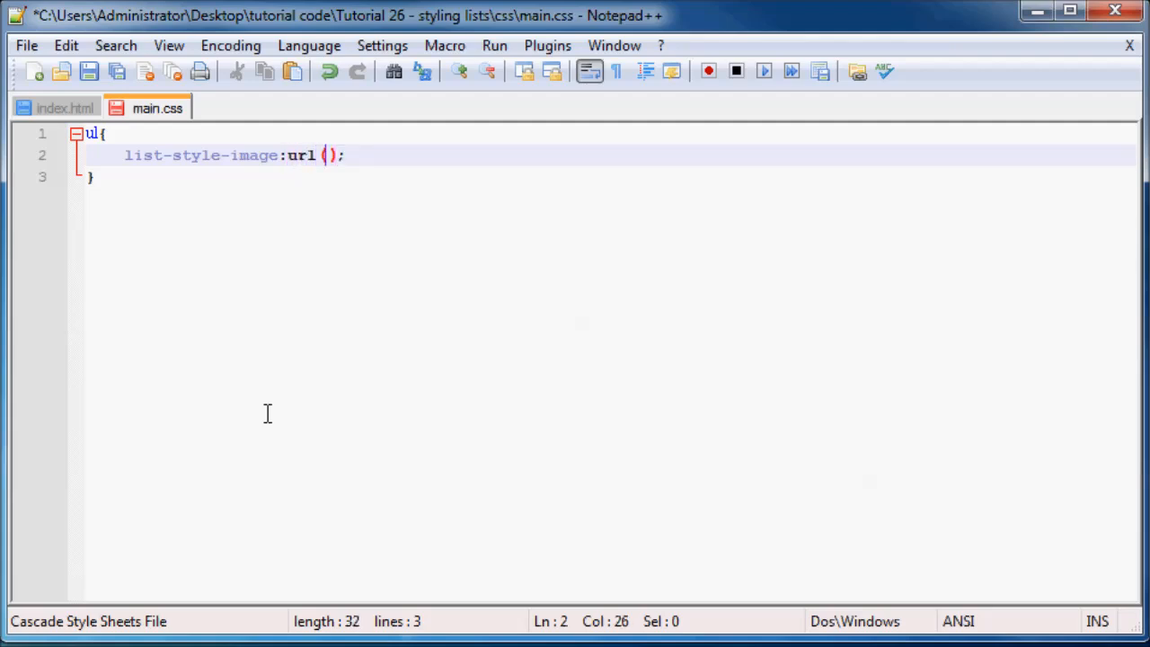
text('')
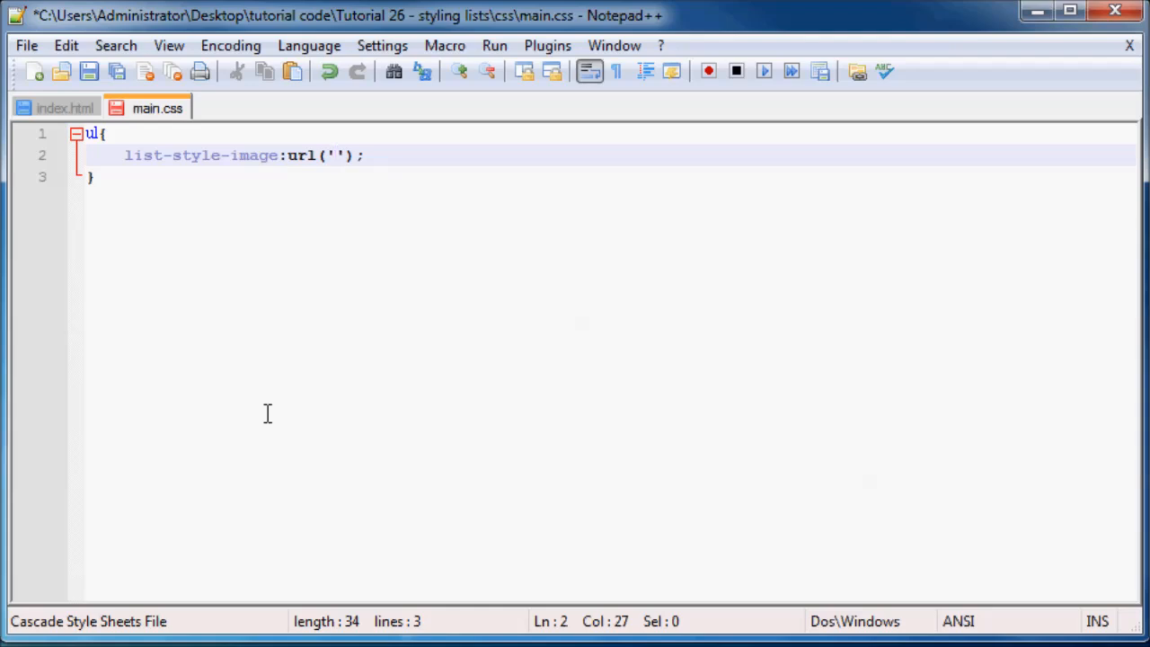
text(../)
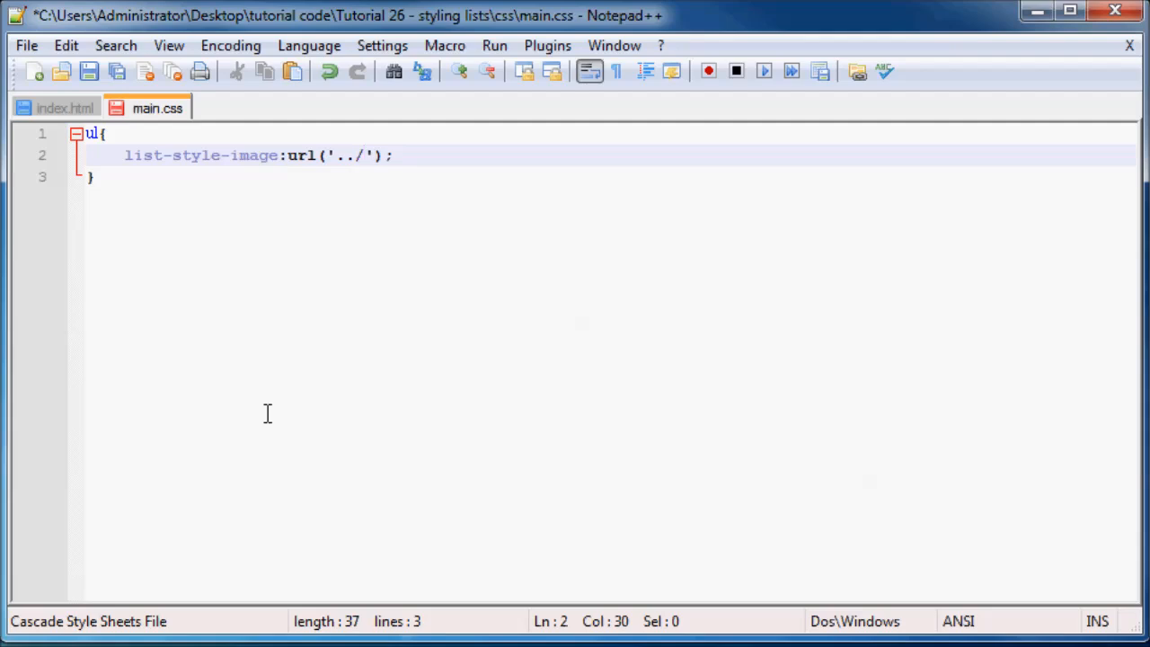
text(images)
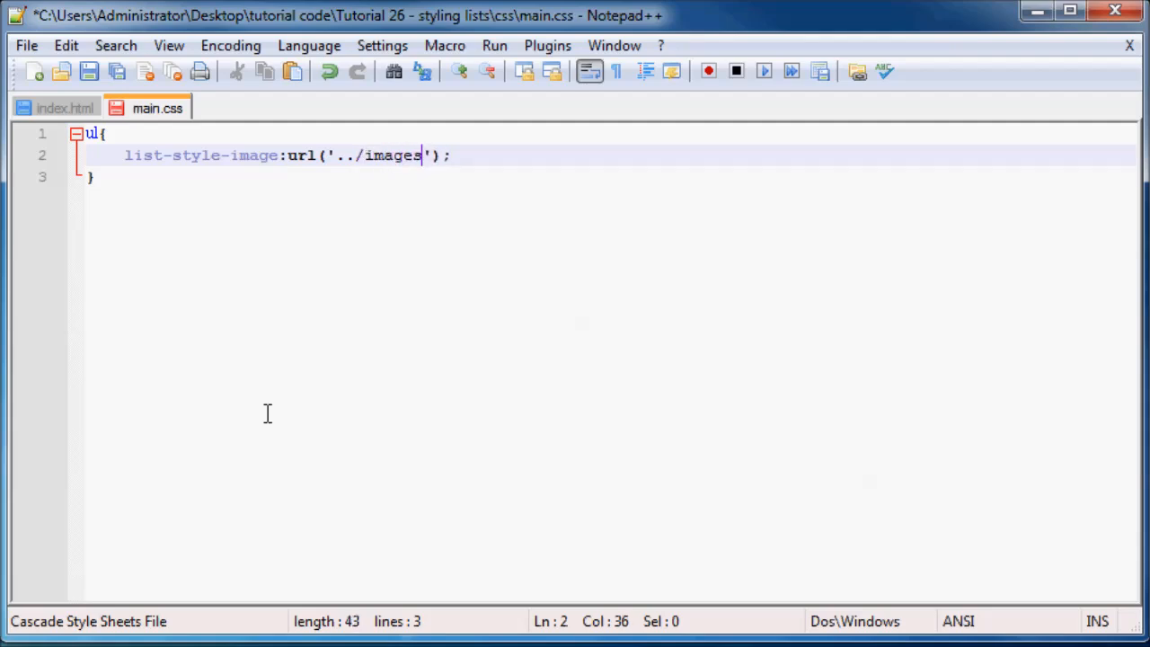
text(/smil)
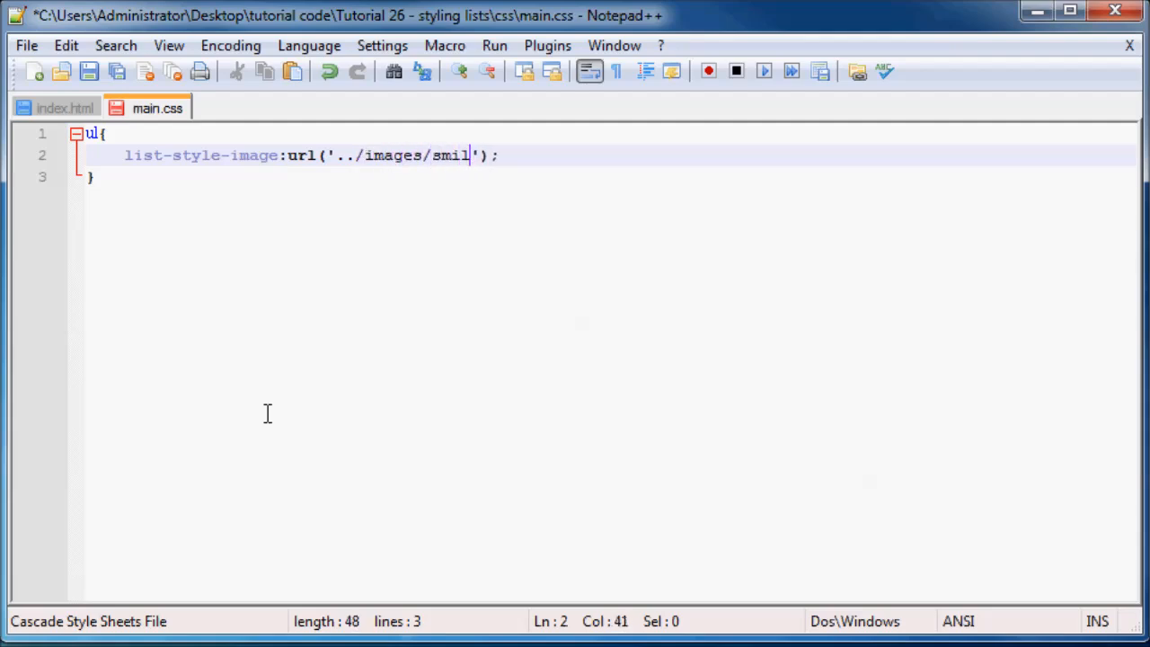
text(ey.png)
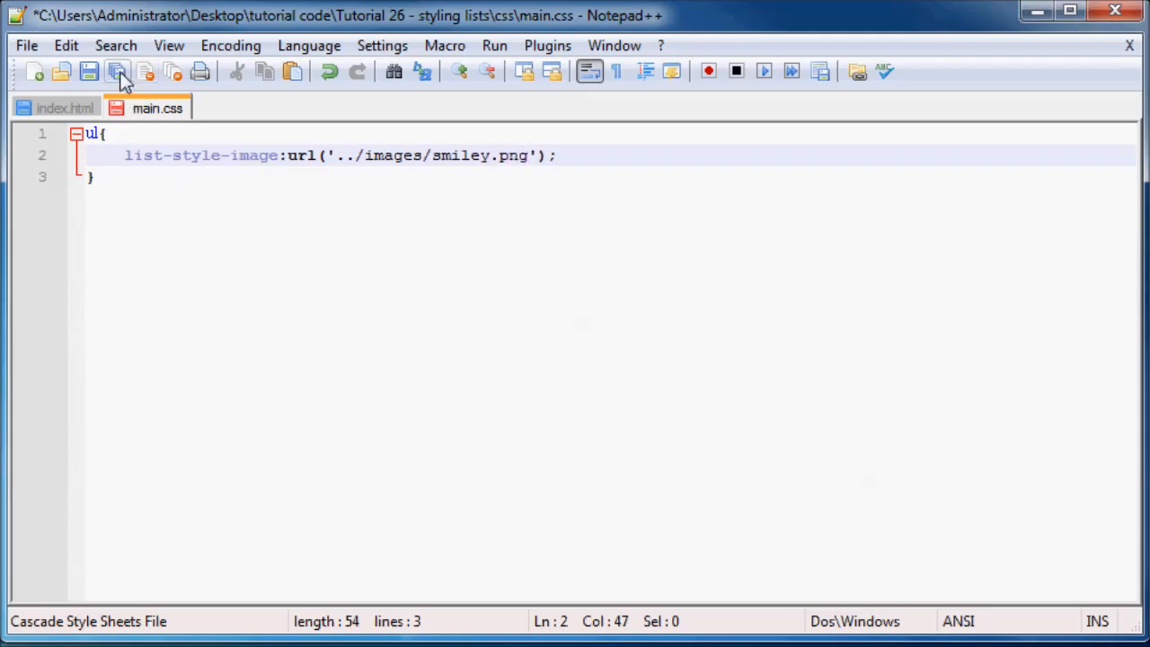
click(117, 71)
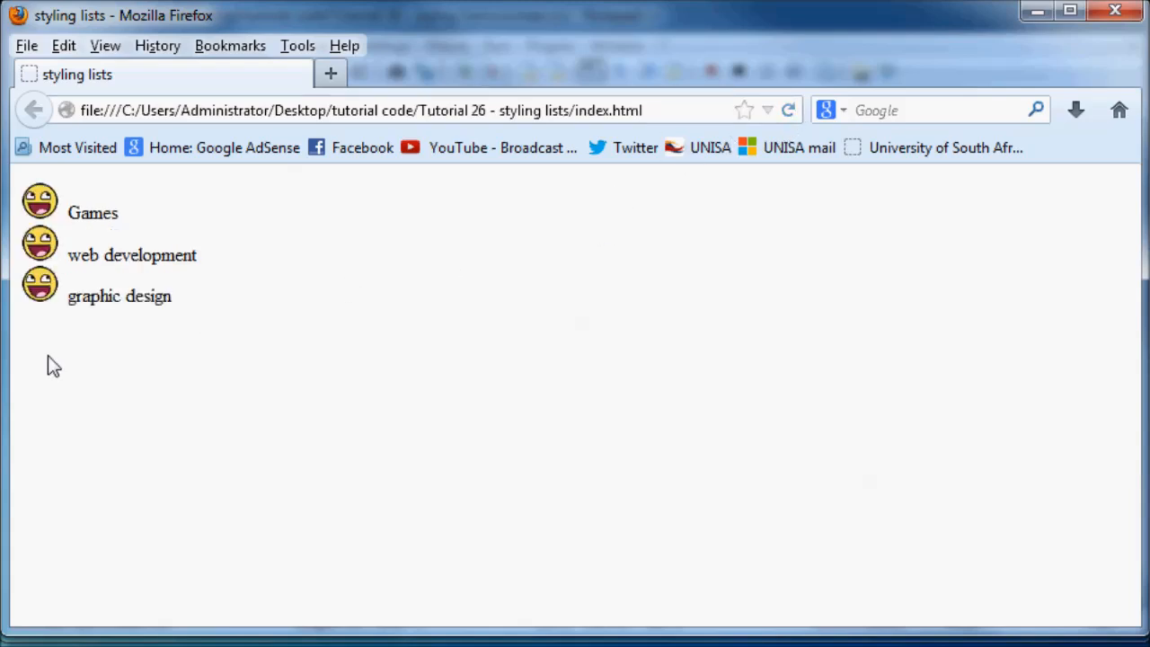
mouse_move(348, 399)
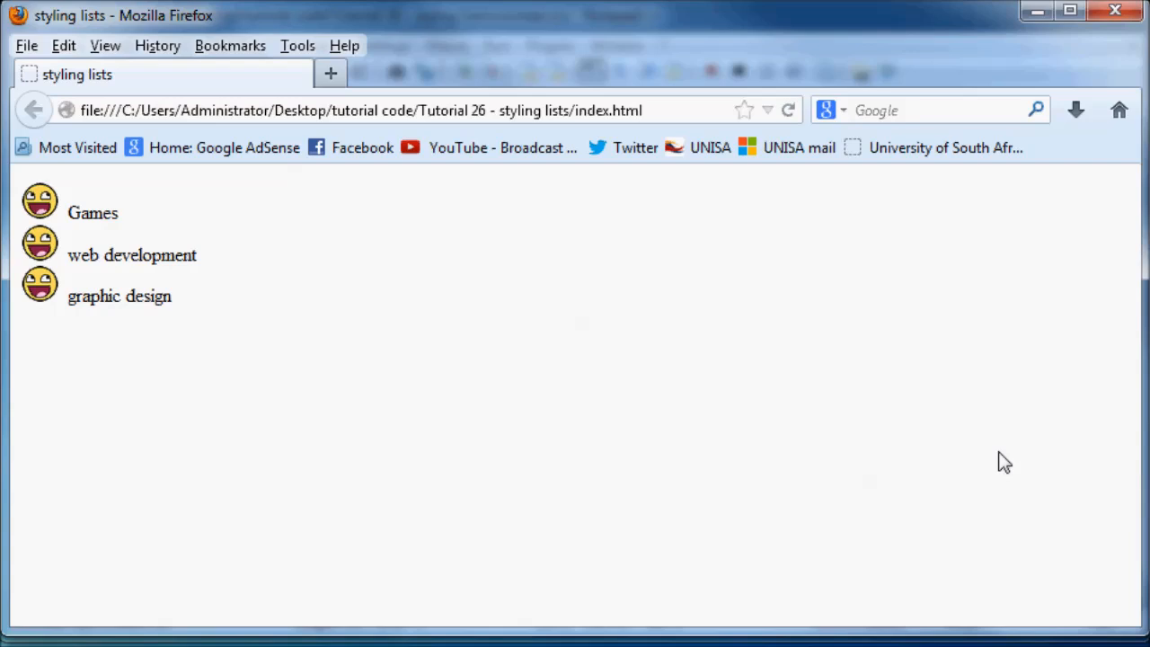
mouse_move(117, 356)
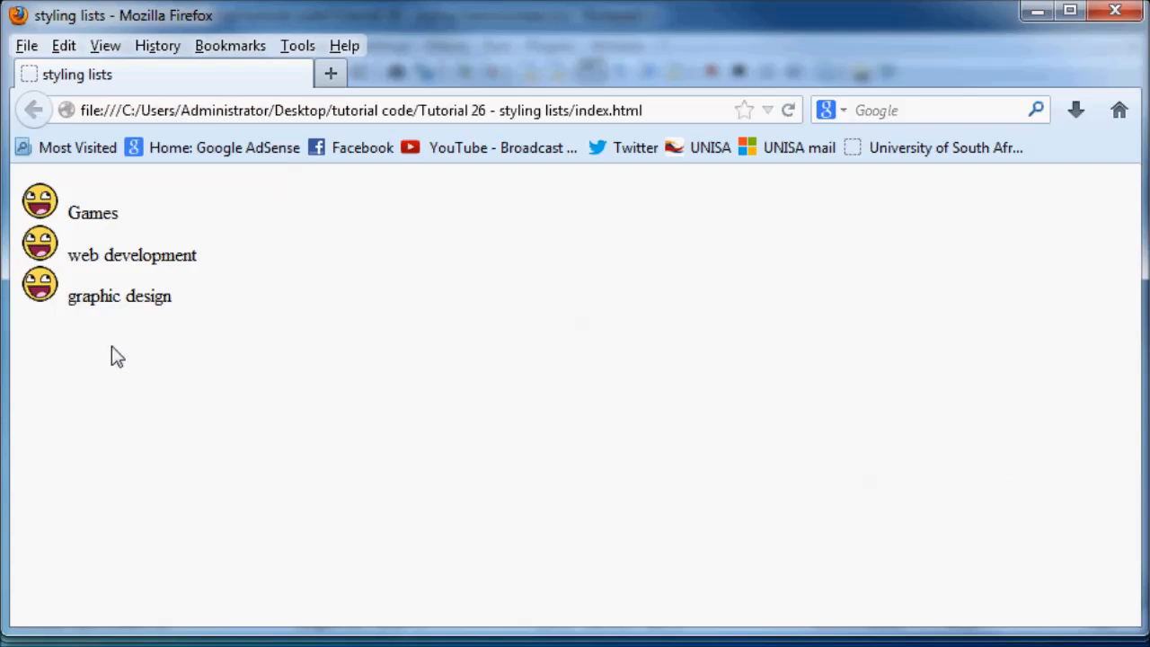
mouse_move(50, 296)
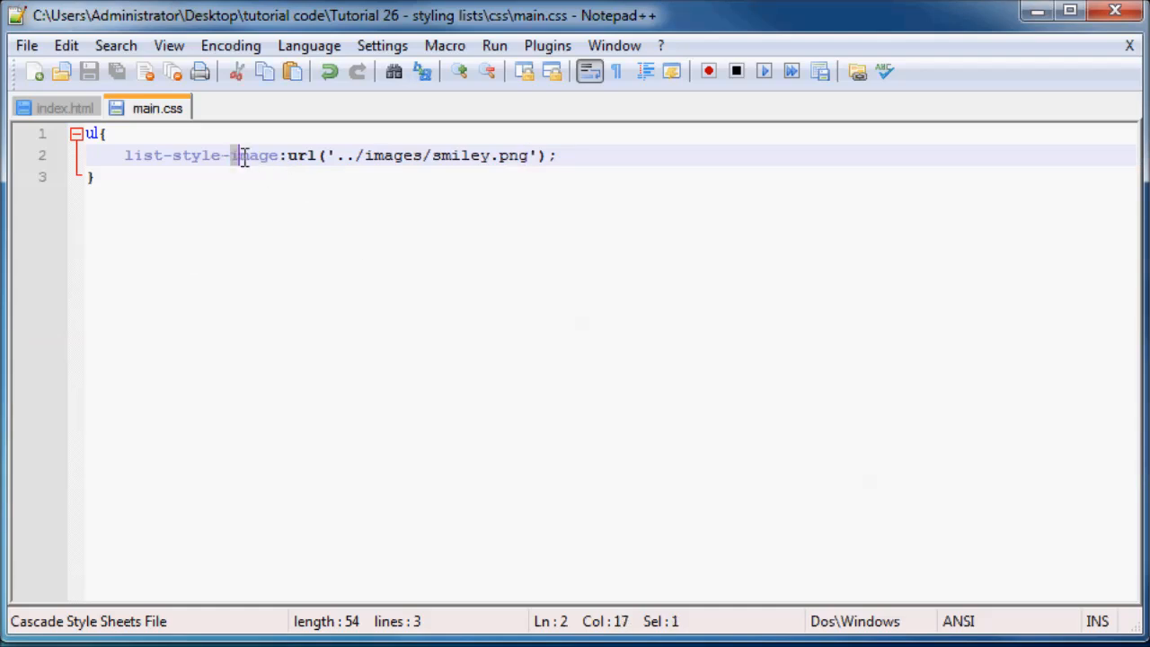
Replace the image url declaration with list-style-type:none
drag(241, 154, 547, 155)
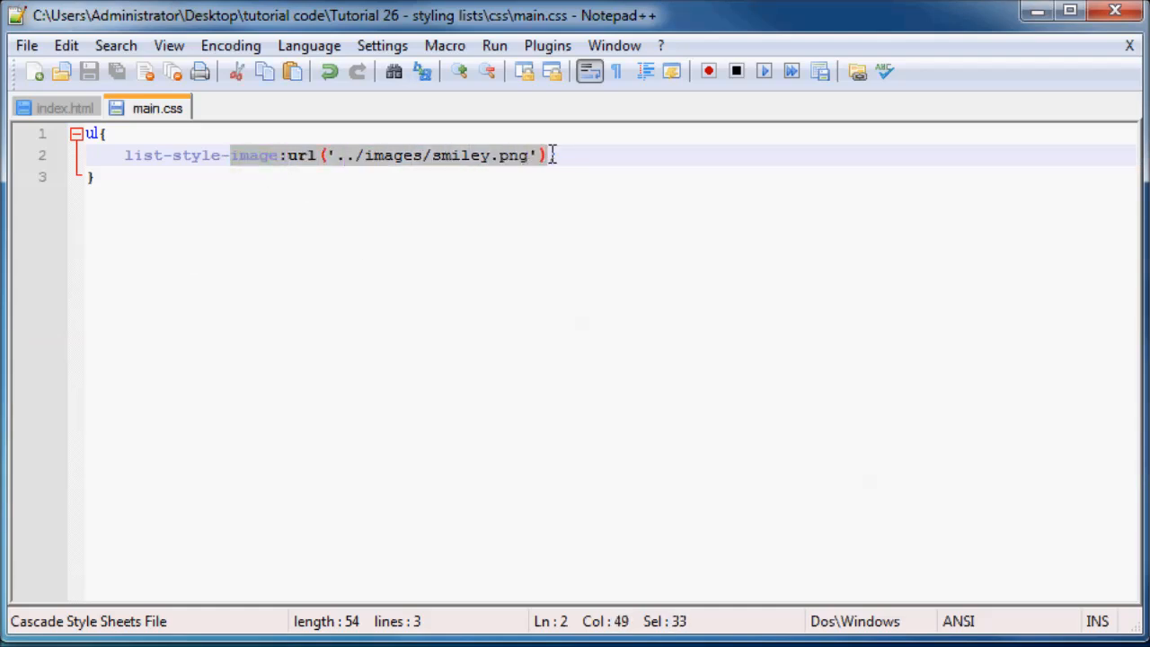
text(t-style-t;)
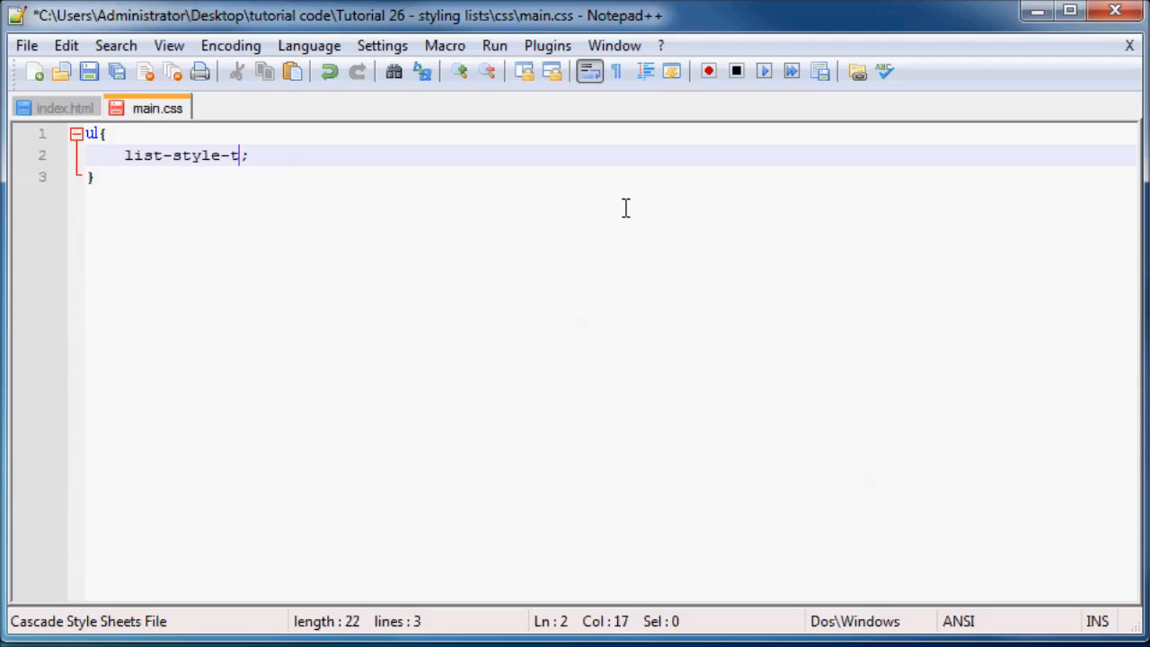
text(ype:)
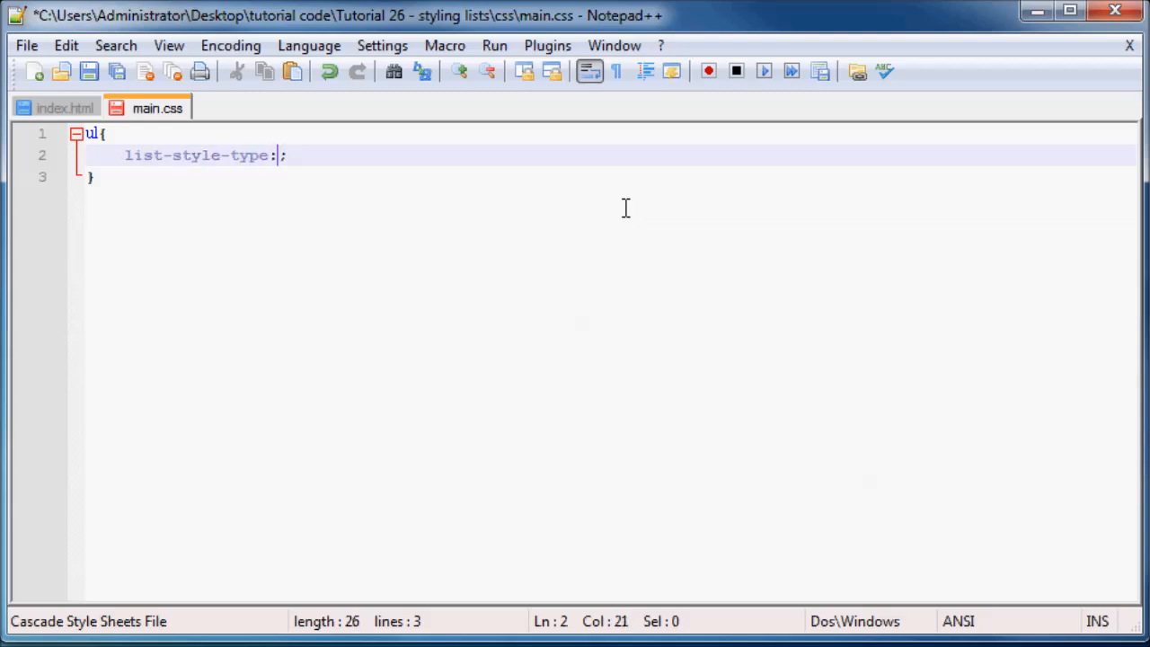
text(none)
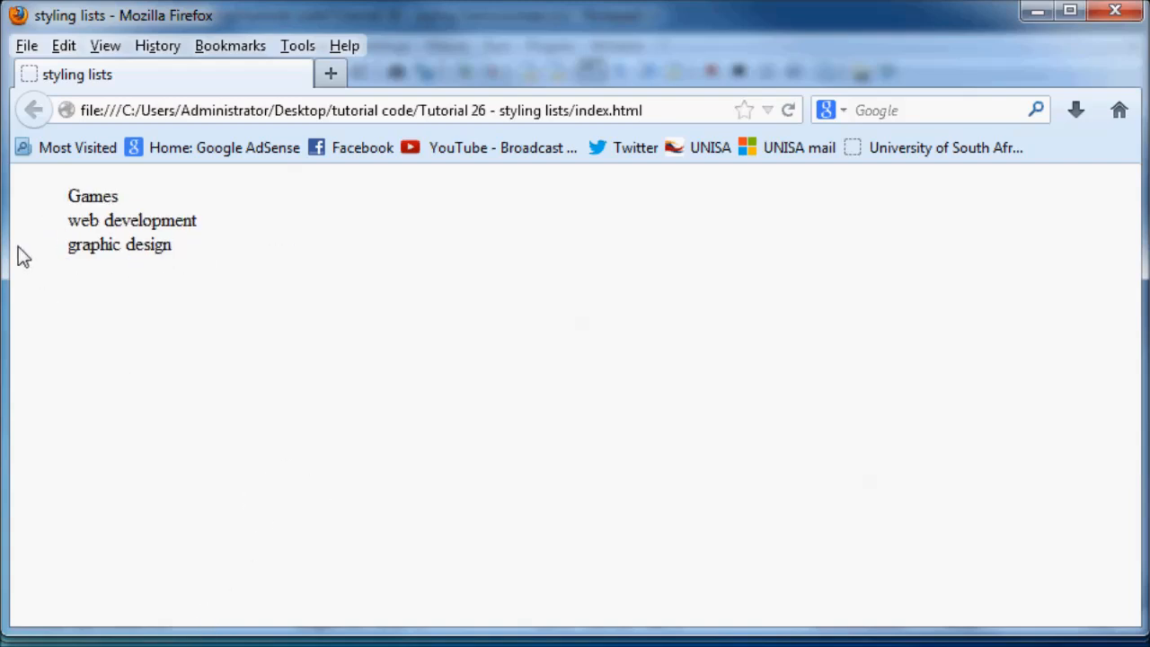
mouse_move(230, 230)
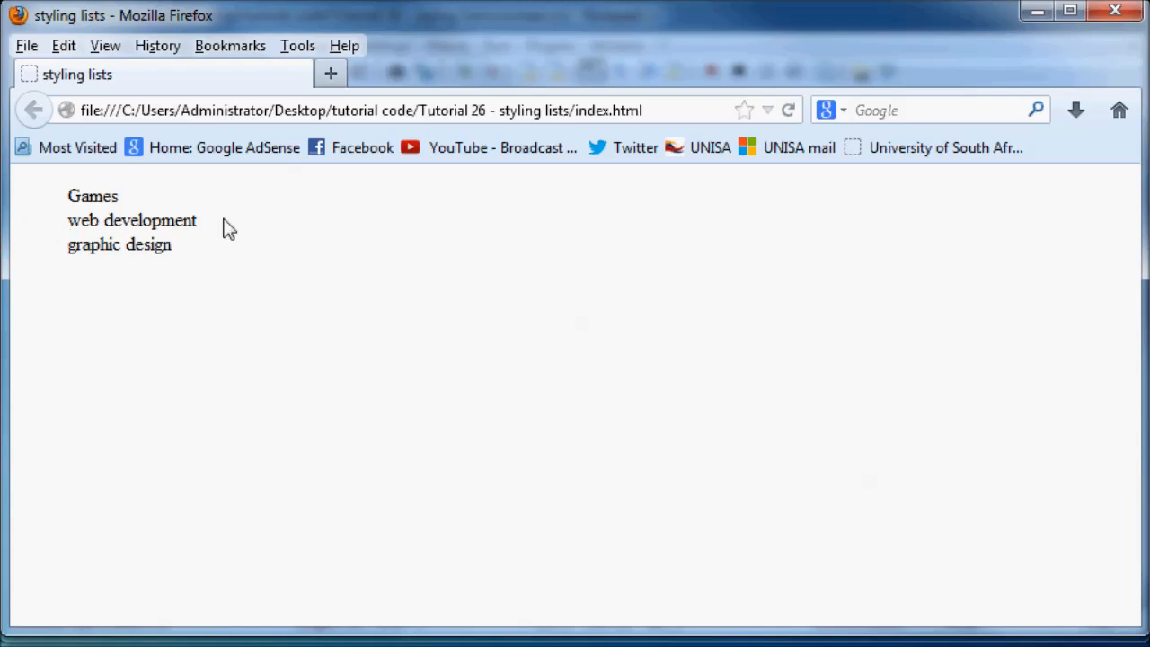
mouse_move(197, 521)
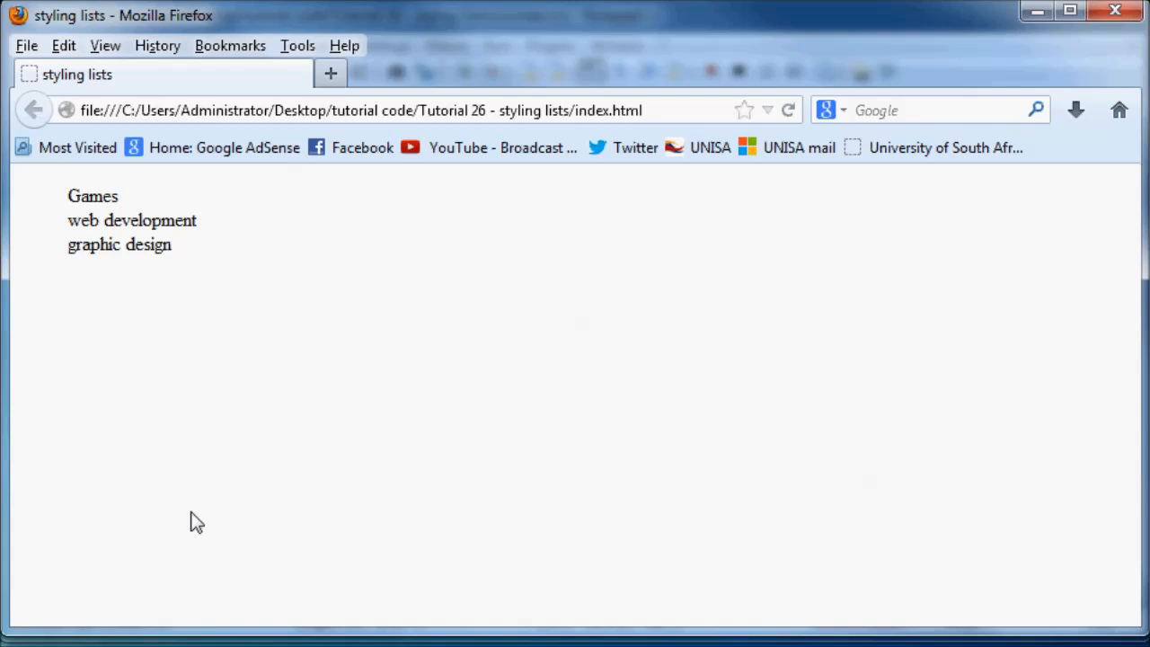
mouse_move(50, 571)
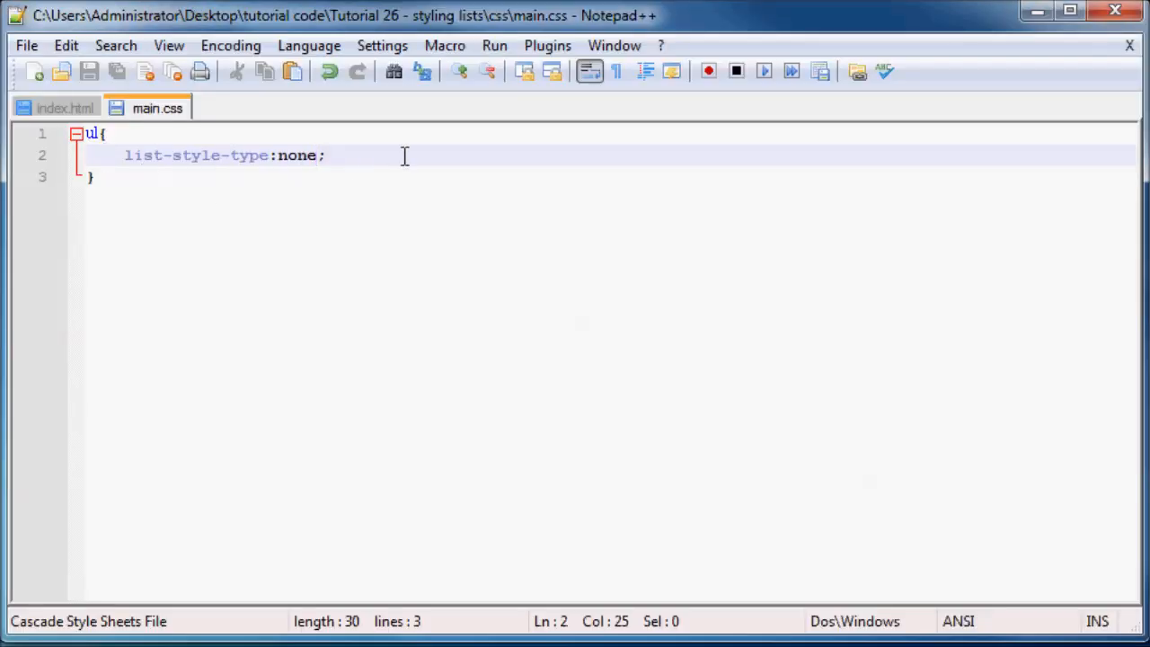
Add padding:0px beneath list-style-type:none in the ul rule
text(p)
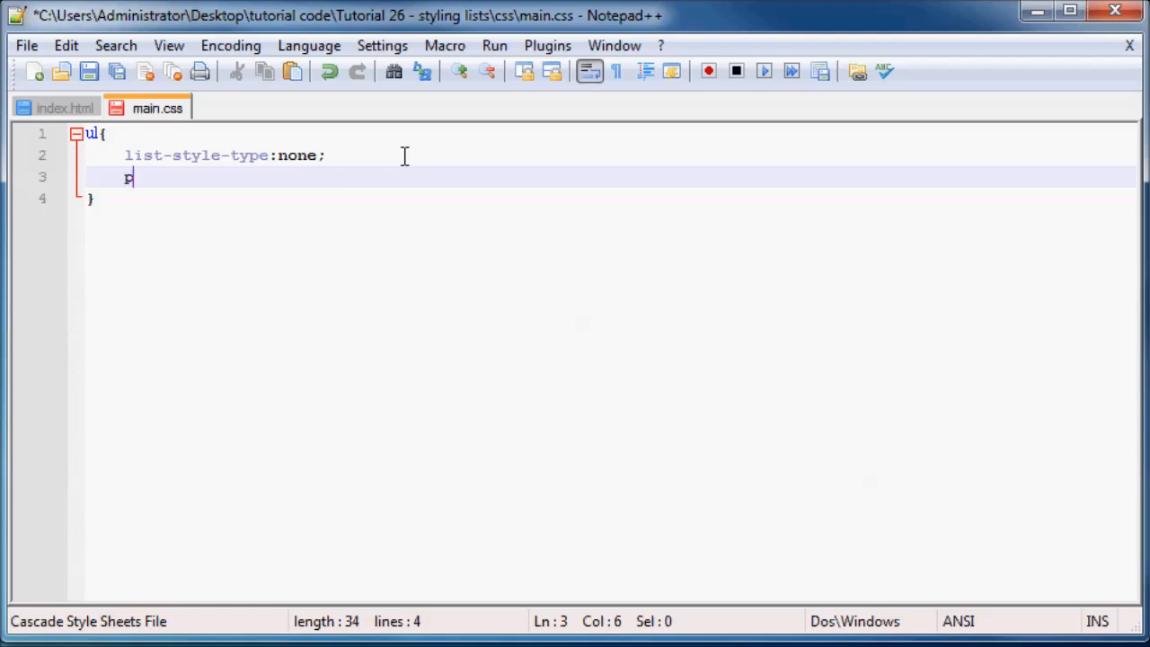
text(adding:0p)
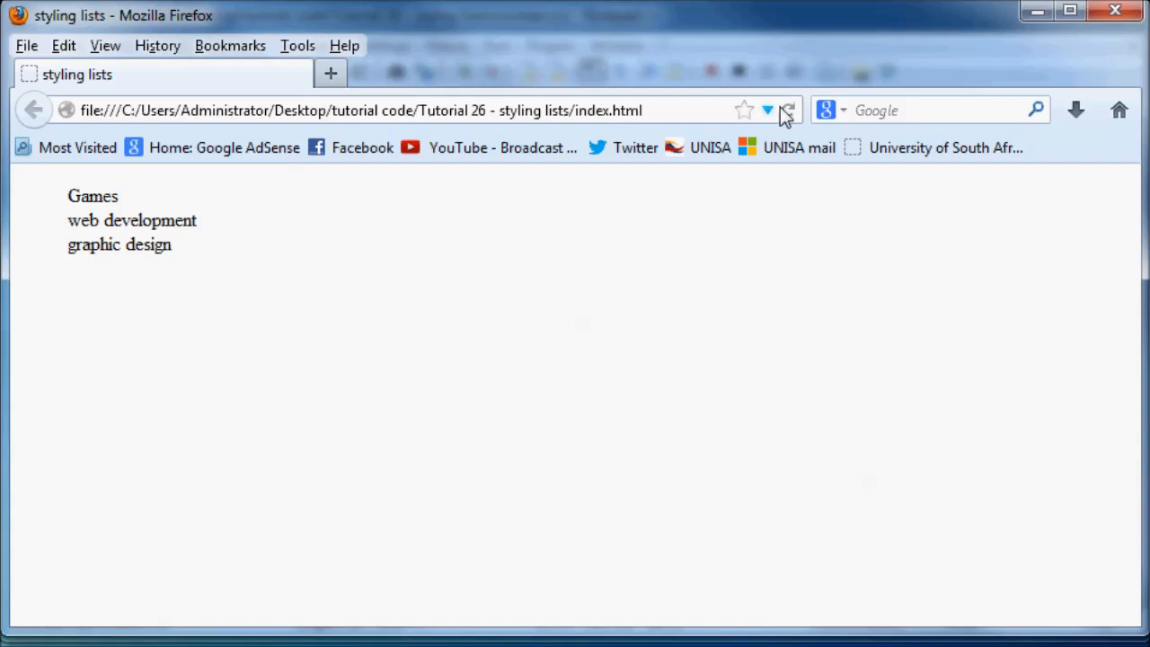
Reload the page so the bulletless list sits flush against the left edge
click(786, 109)
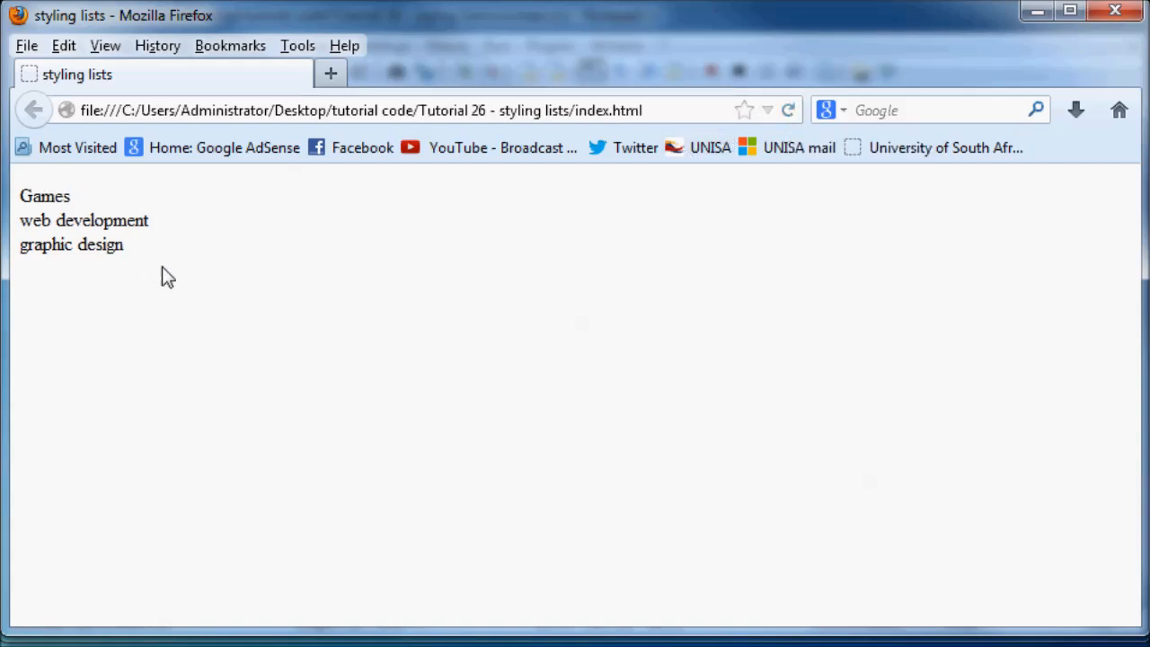